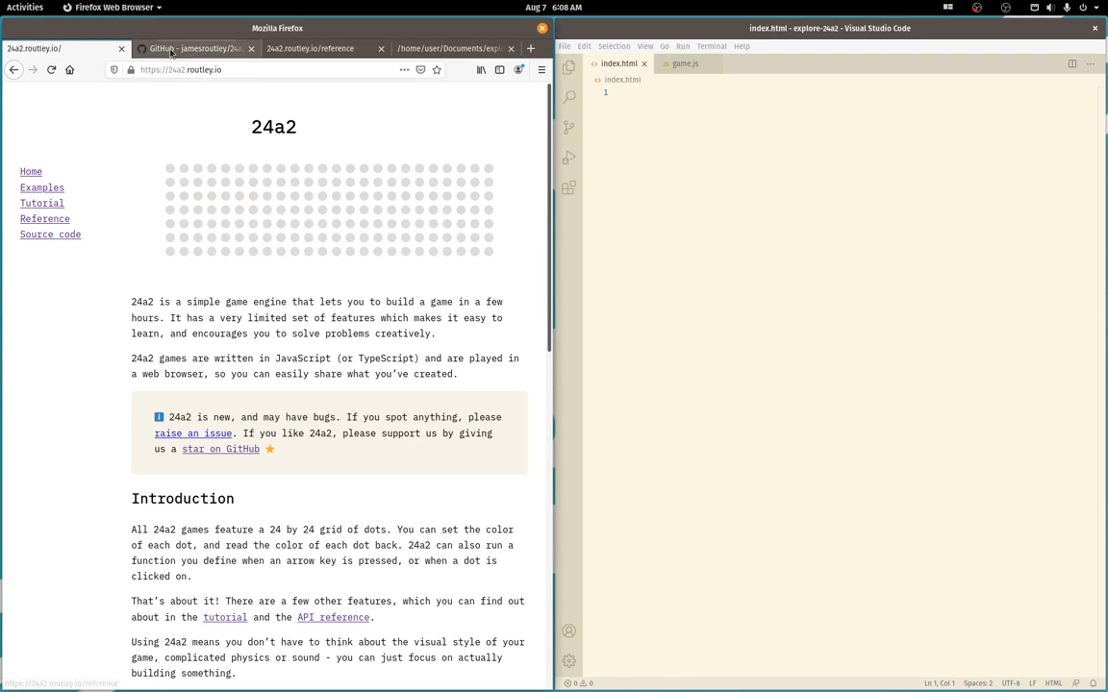
Browse the 24a2 readme and maze demo, then follow the tutorial to add starter code in game.js
{"action": "left_click", "coordinate": [193, 48]}
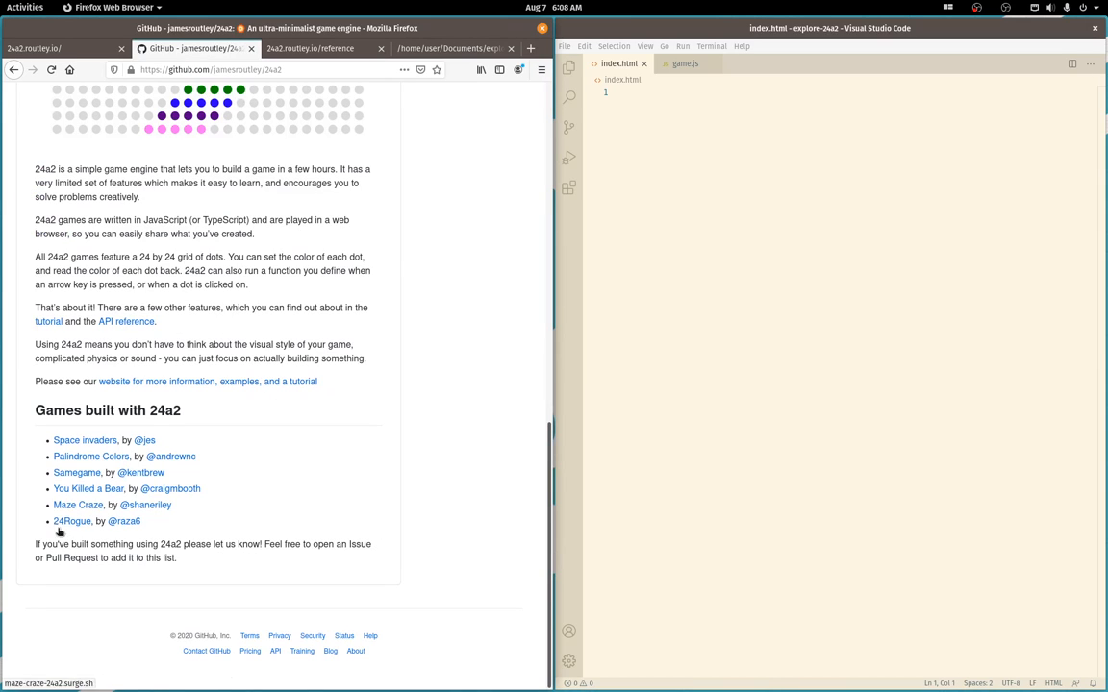
{"action": "mouse_move", "coordinate": [204, 527]}
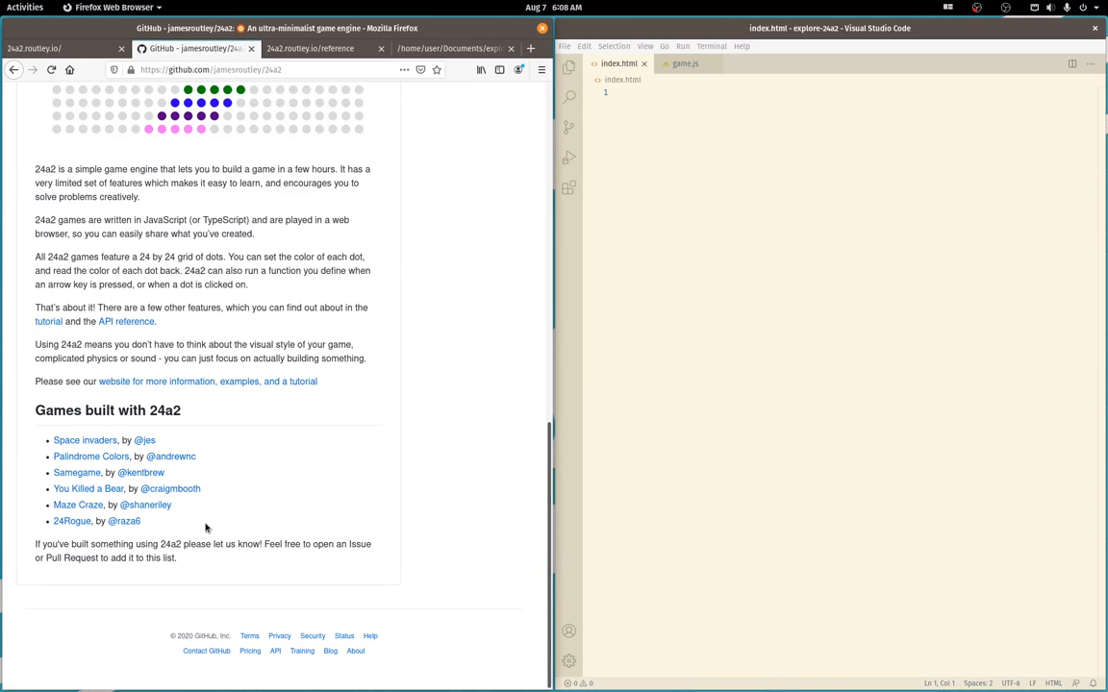
{"action": "mouse_move", "coordinate": [77, 504]}
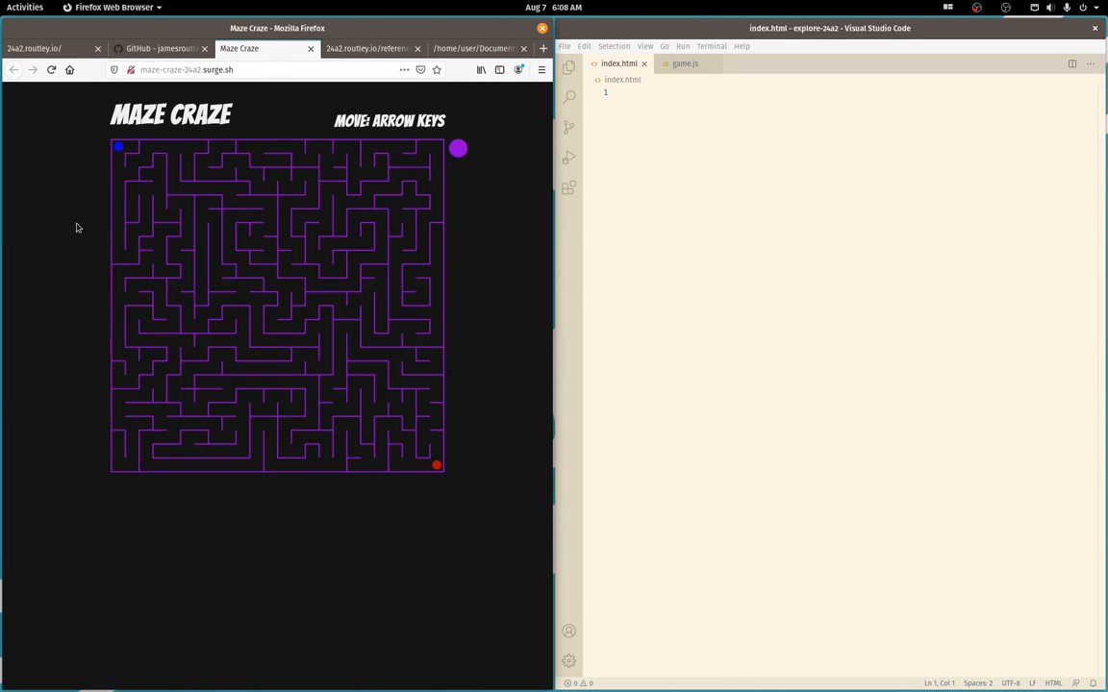
{"action": "key", "text": "Down"}
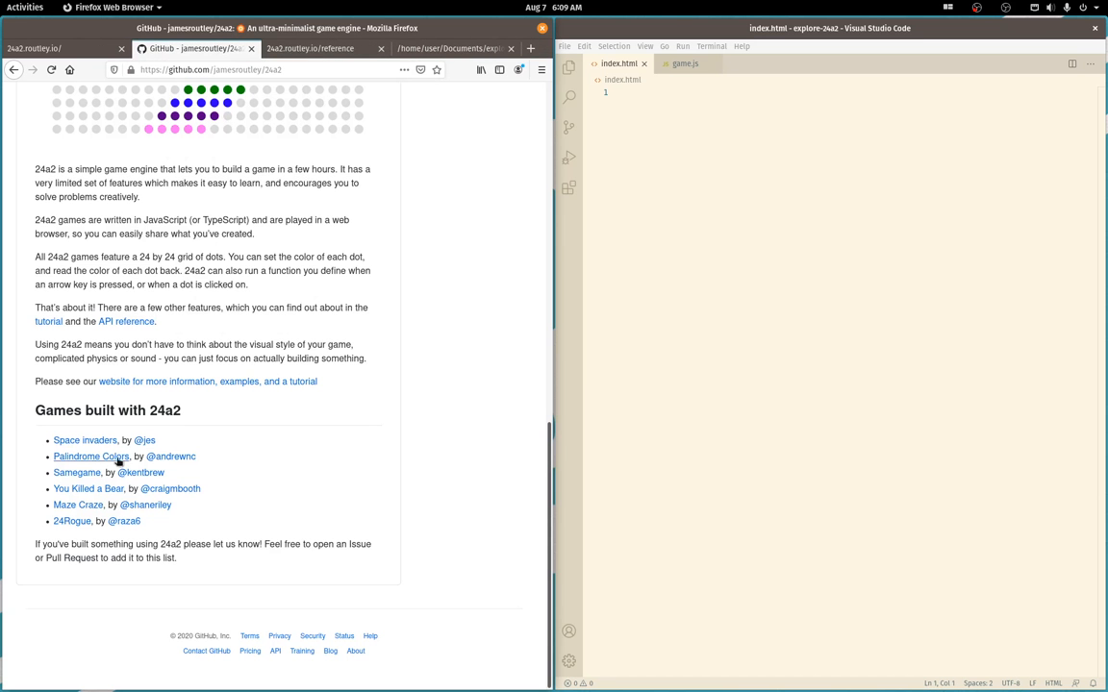
{"action": "left_click", "coordinate": [84, 440]}
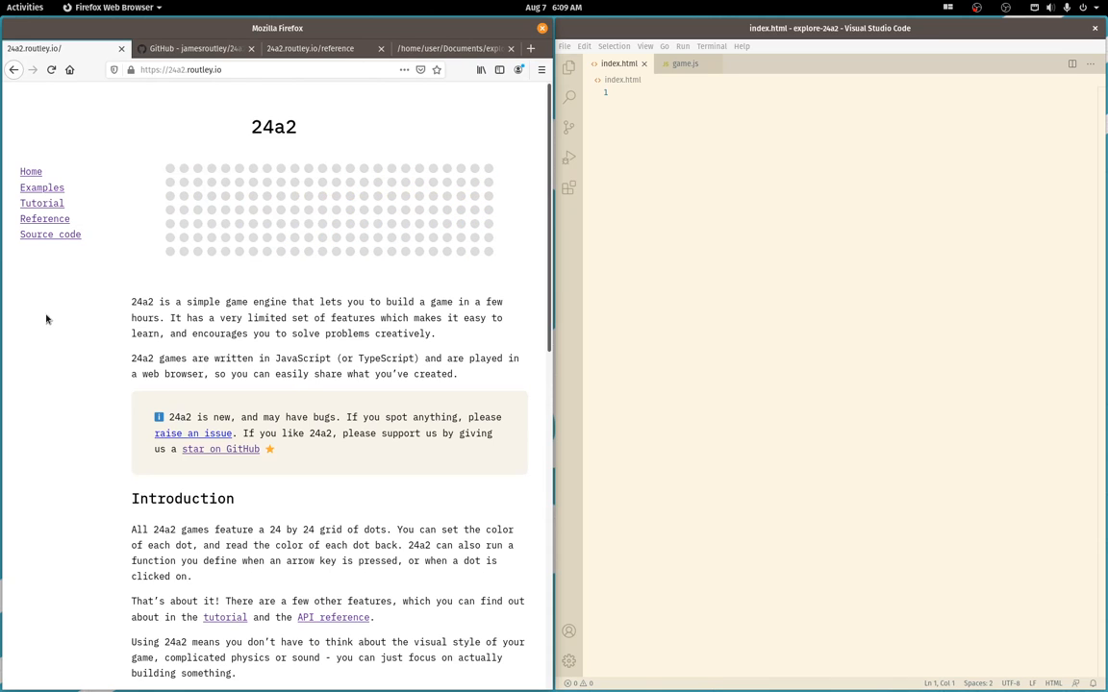
{"action": "left_click", "coordinate": [42, 204]}
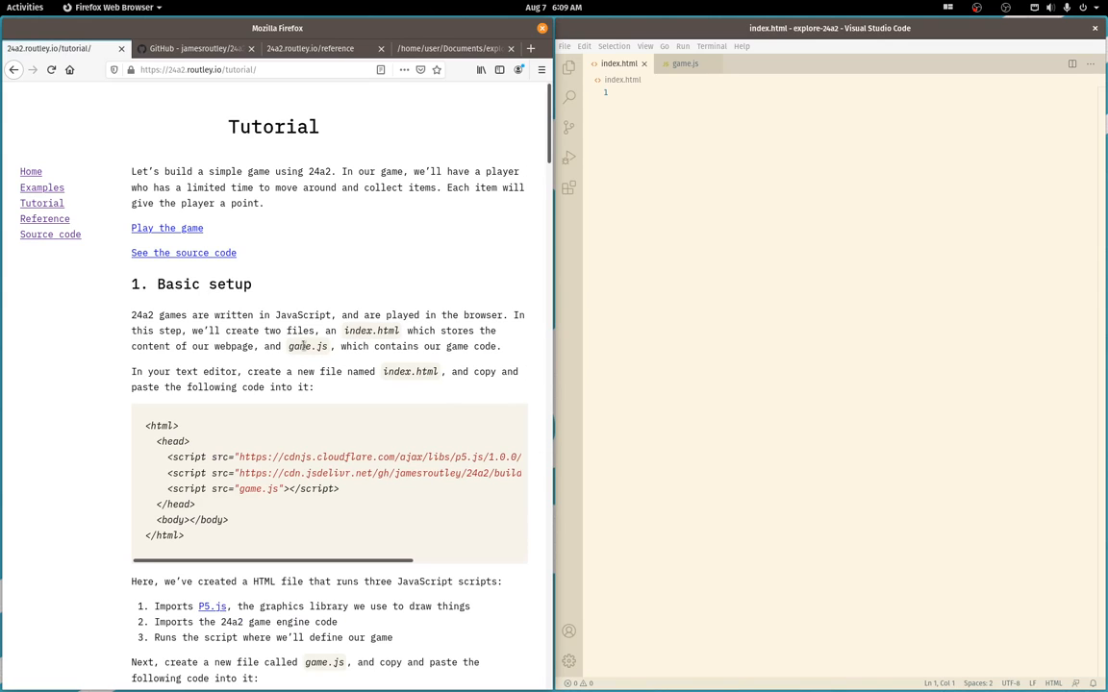
{"action": "mouse_move", "coordinate": [185, 538]}
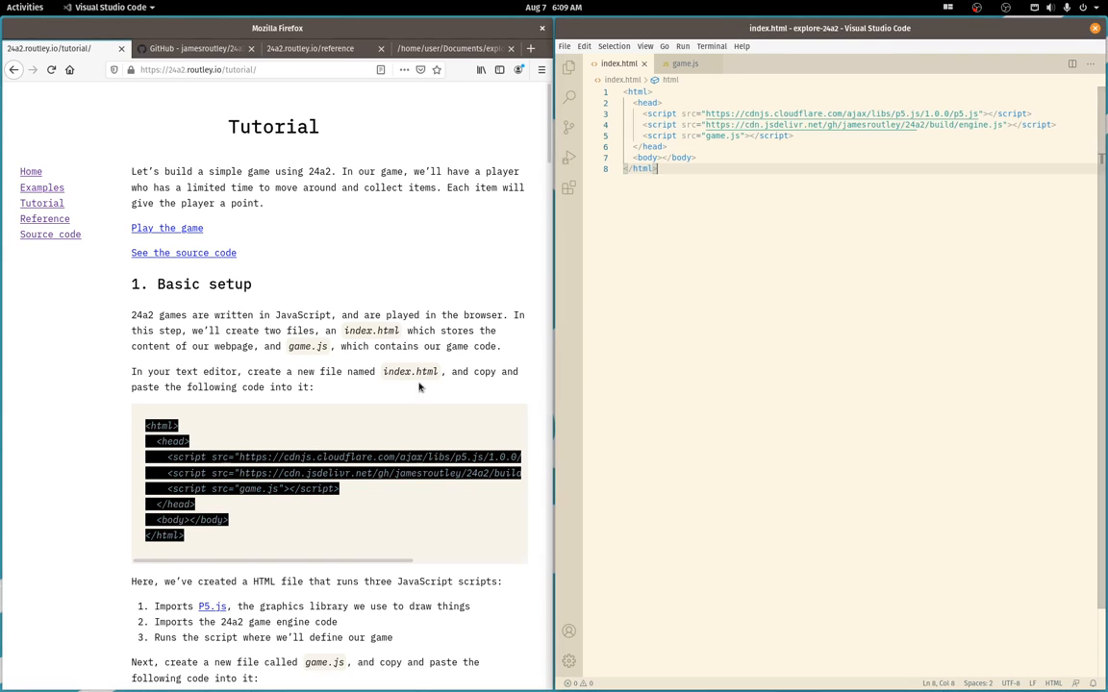
{"action": "scroll", "scroll_direction": "down", "scroll_amount": 3}
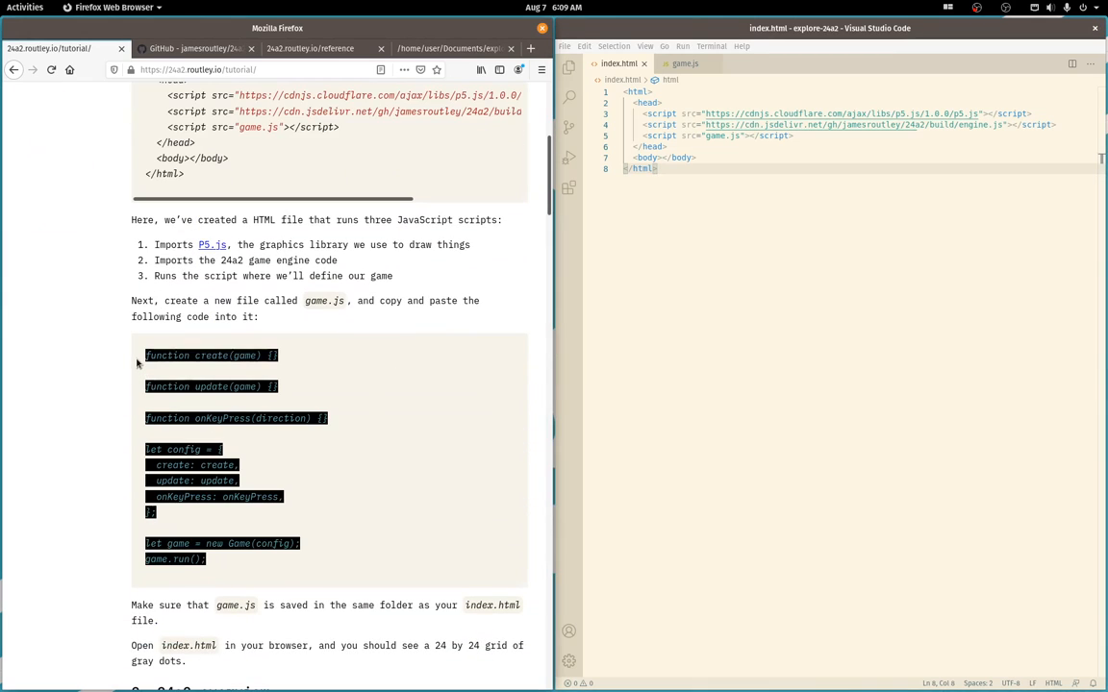
{"action": "left_click", "coordinate": [684, 63]}
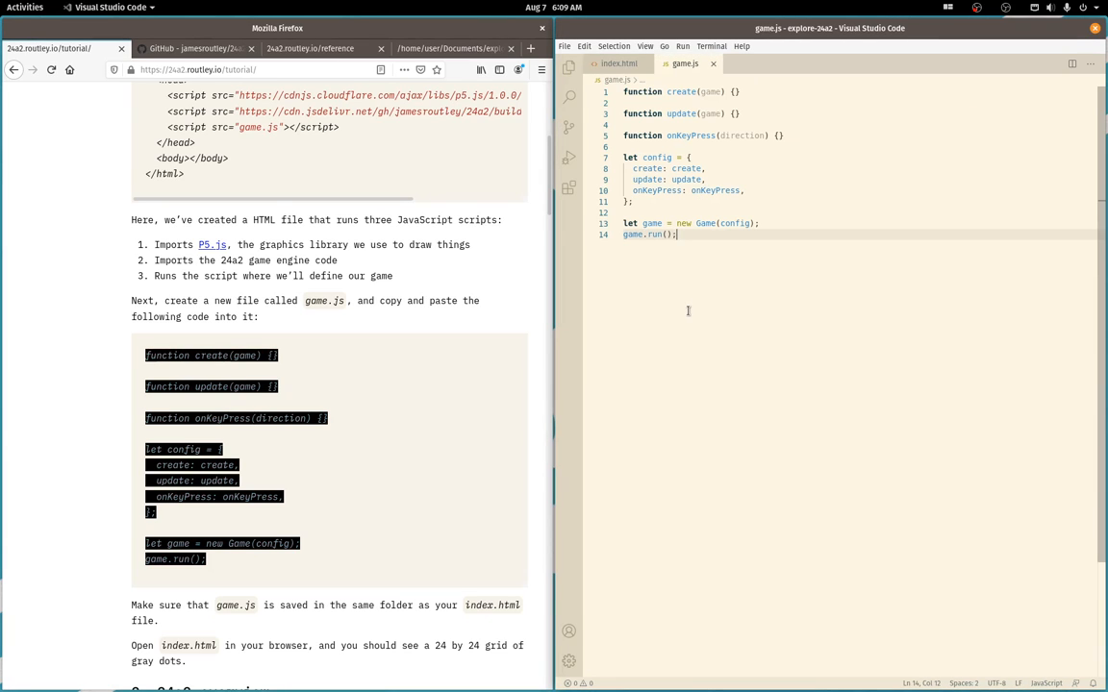
{"action": "mouse_move", "coordinate": [683, 92]}
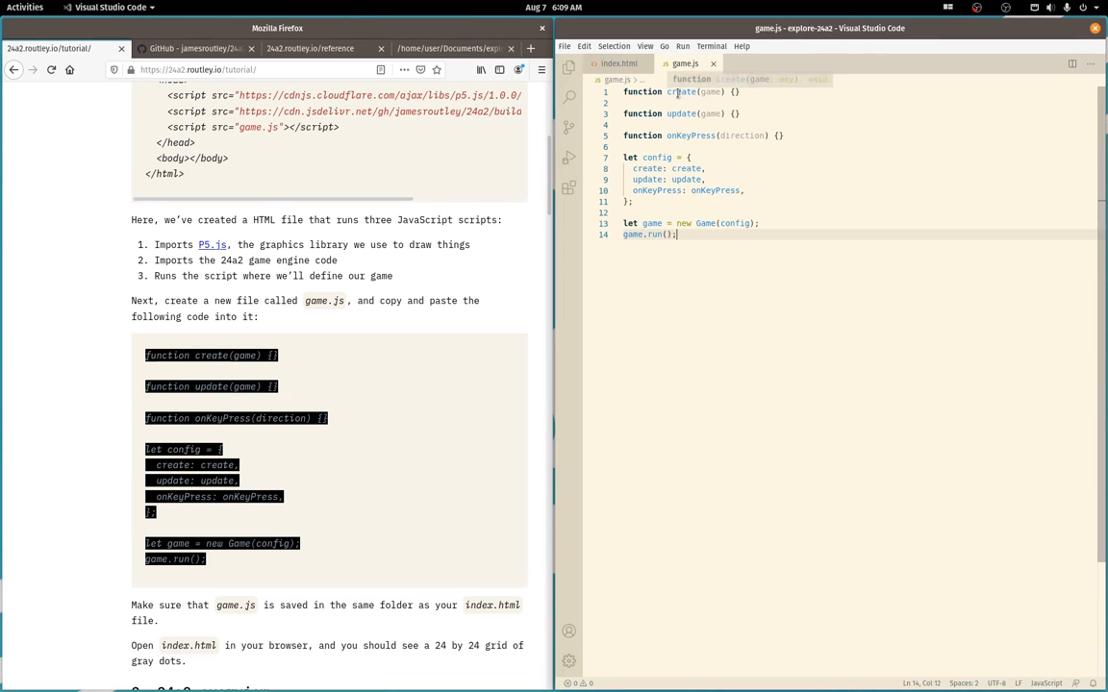
{"action": "mouse_move", "coordinate": [683, 150]}
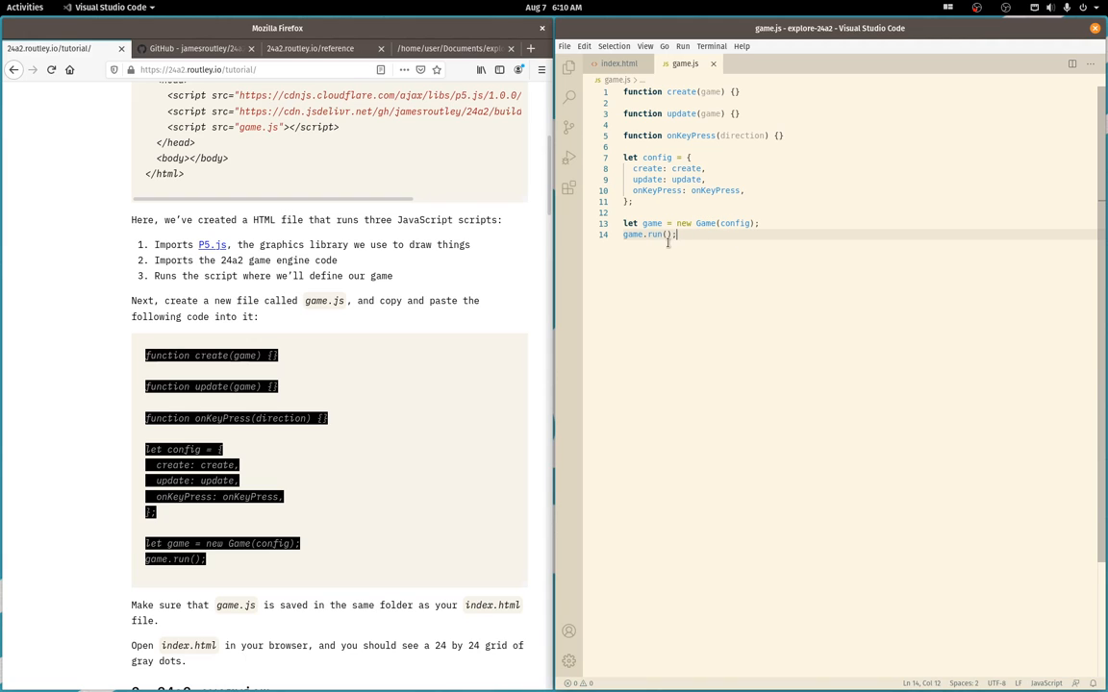
{"action": "mouse_move", "coordinate": [681, 171]}
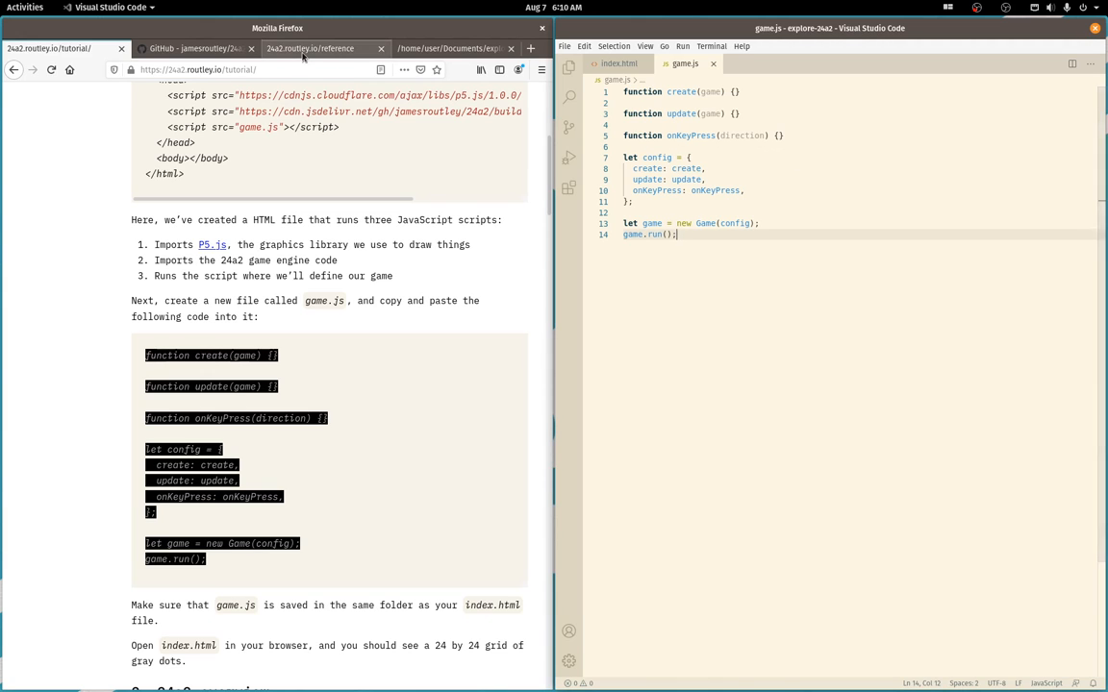
{"action": "left_click", "coordinate": [450, 48]}
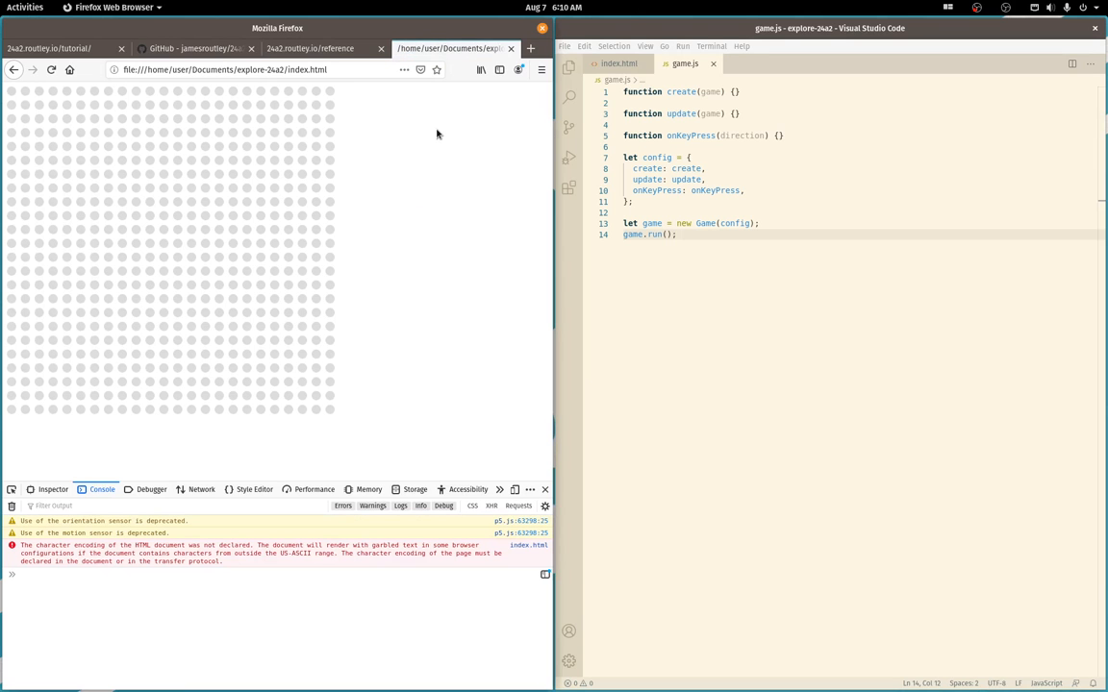
{"action": "mouse_move", "coordinate": [231, 223]}
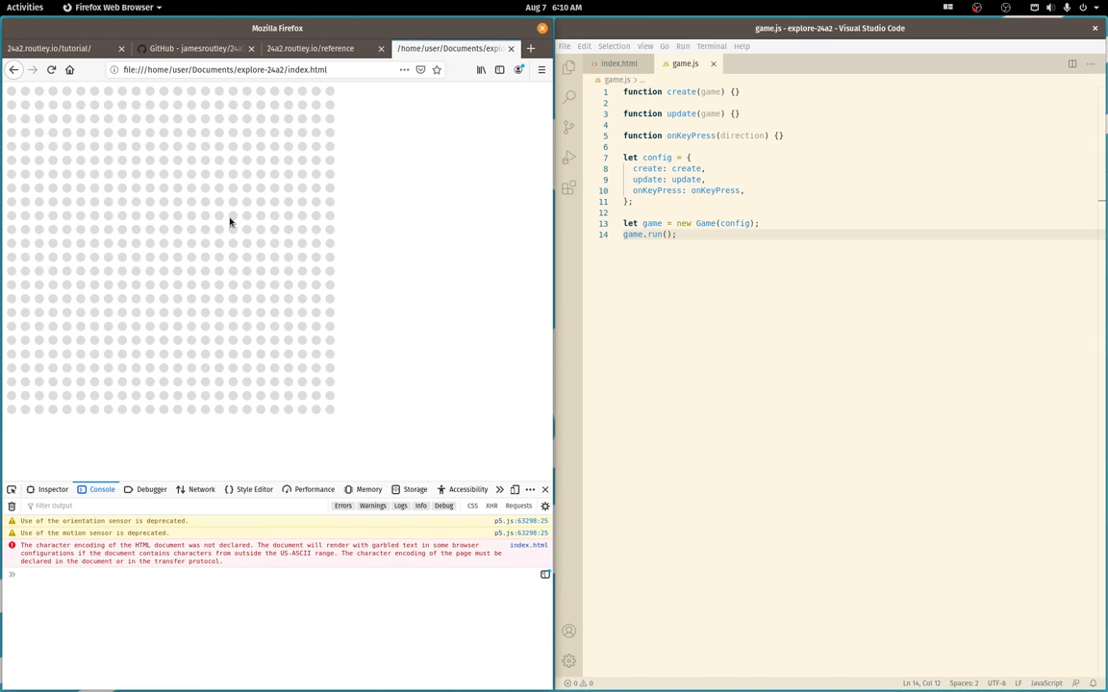
{"action": "mouse_move", "coordinate": [281, 169]}
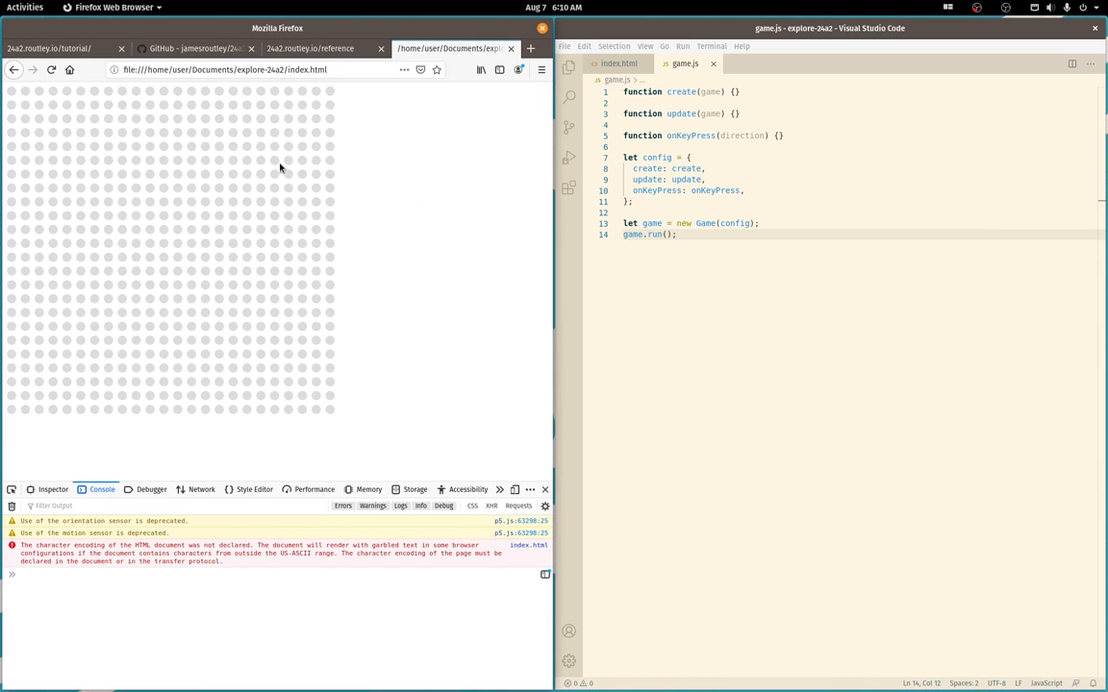
{"action": "left_click", "coordinate": [49, 48]}
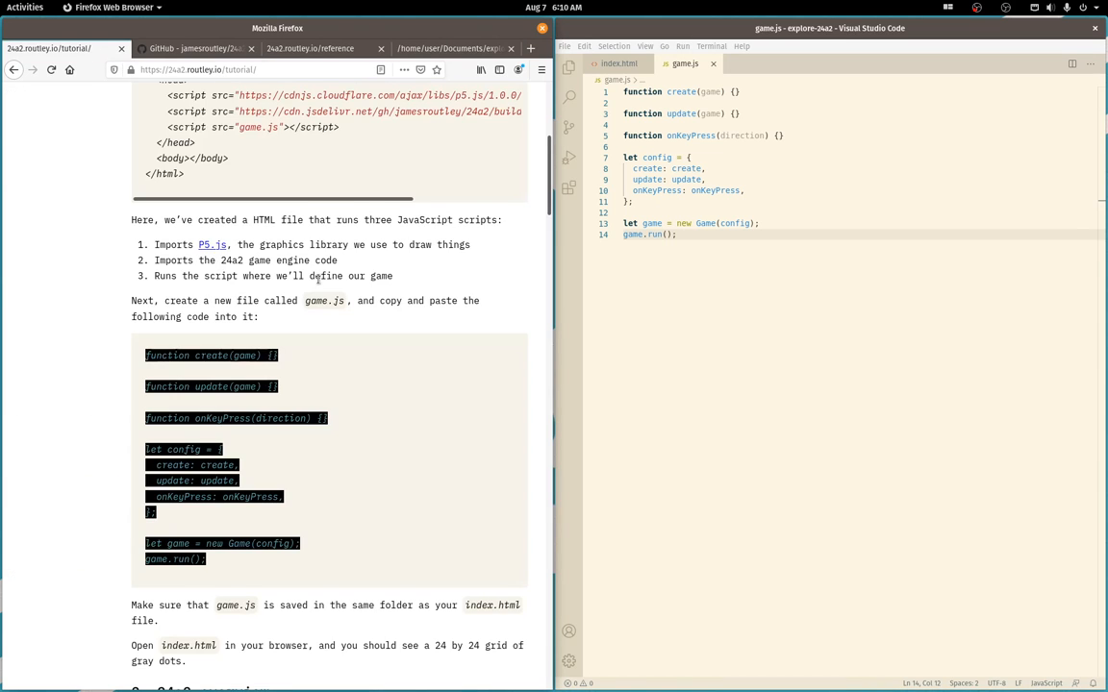
Scroll through game.js to the update and onKeyPress sections for the player dot and config hook
{"action": "scroll", "scroll_direction": "down", "scroll_amount": 3}
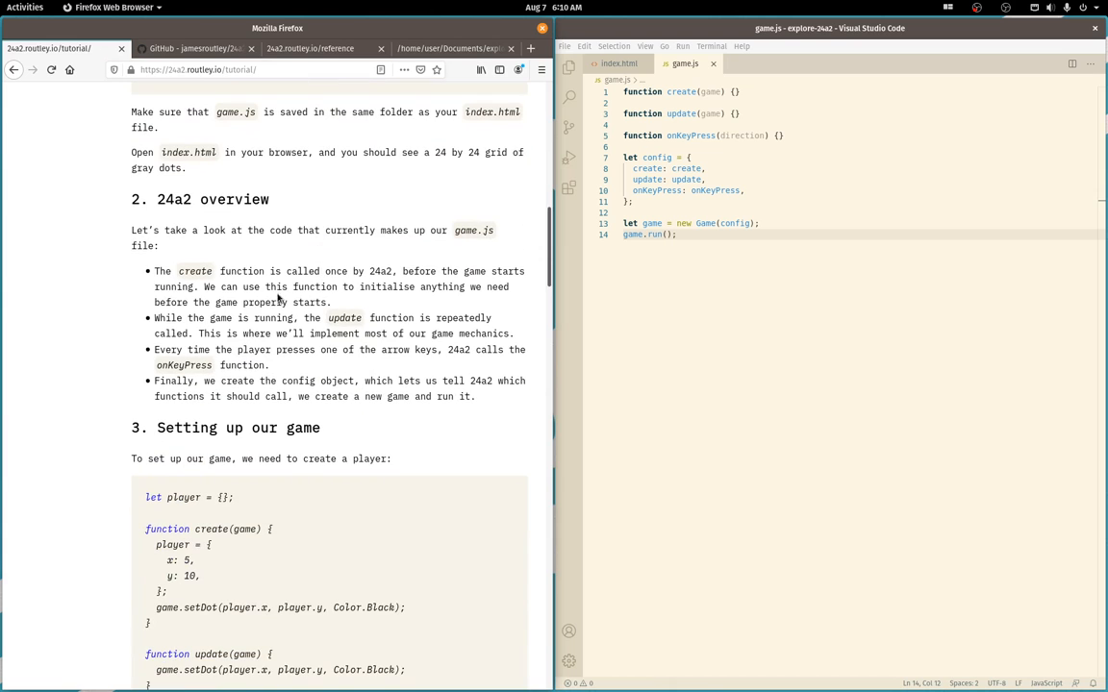
{"action": "scroll", "scroll_direction": "down", "scroll_amount": 3}
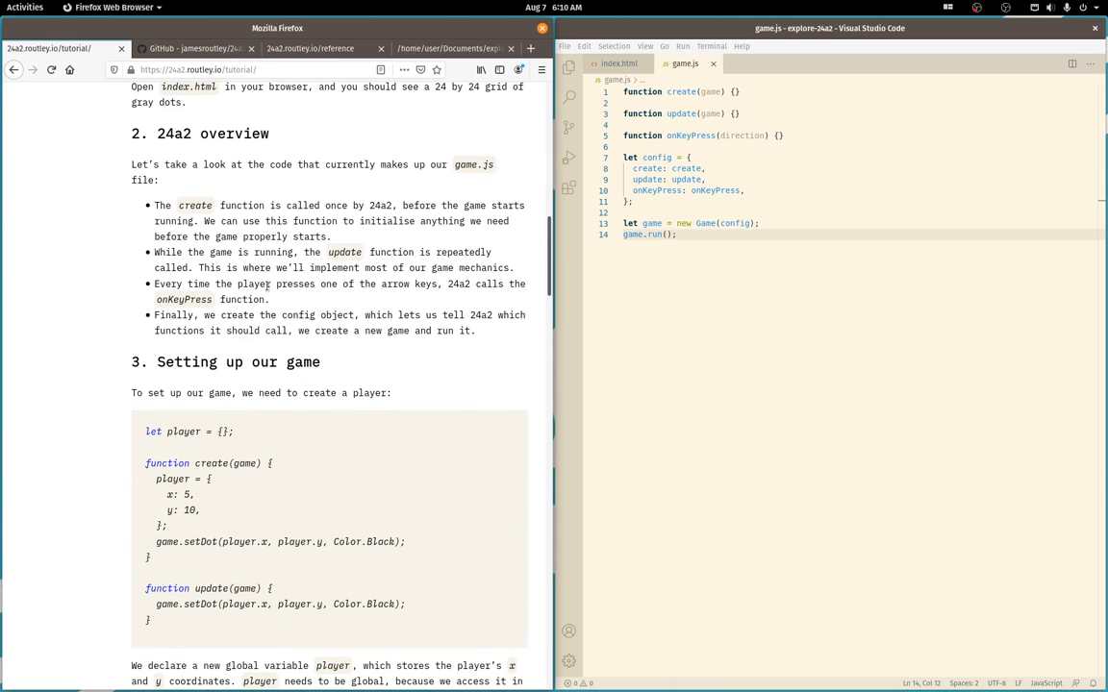
{"action": "mouse_move", "coordinate": [341, 200]}
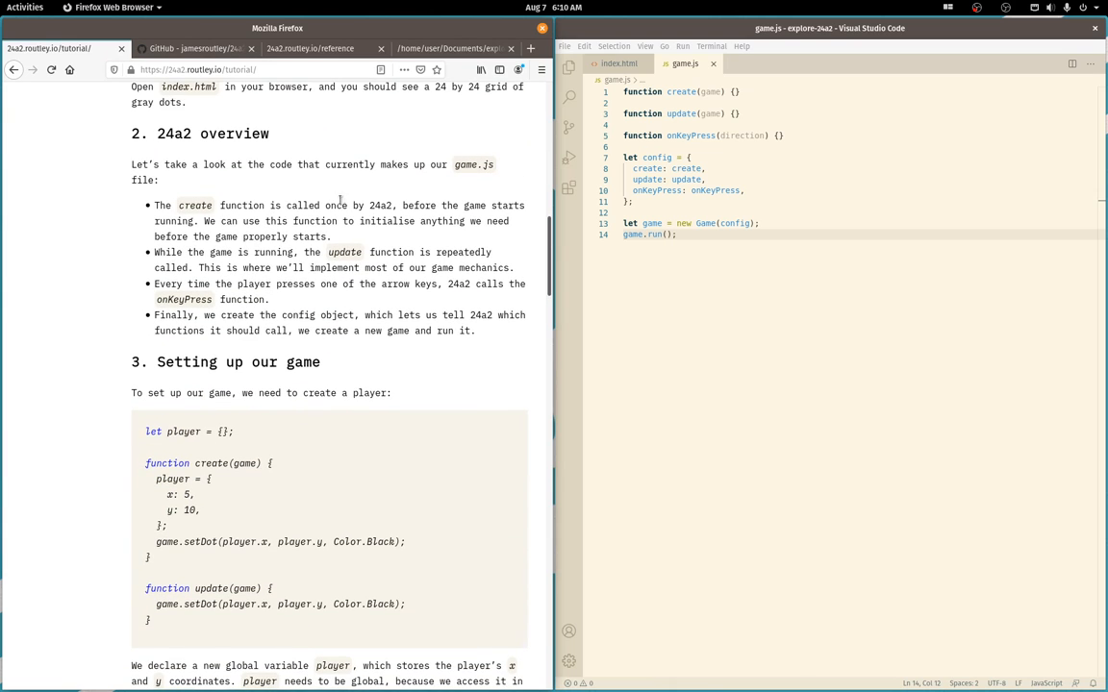
{"action": "scroll", "scroll_direction": "down", "scroll_amount": 3}
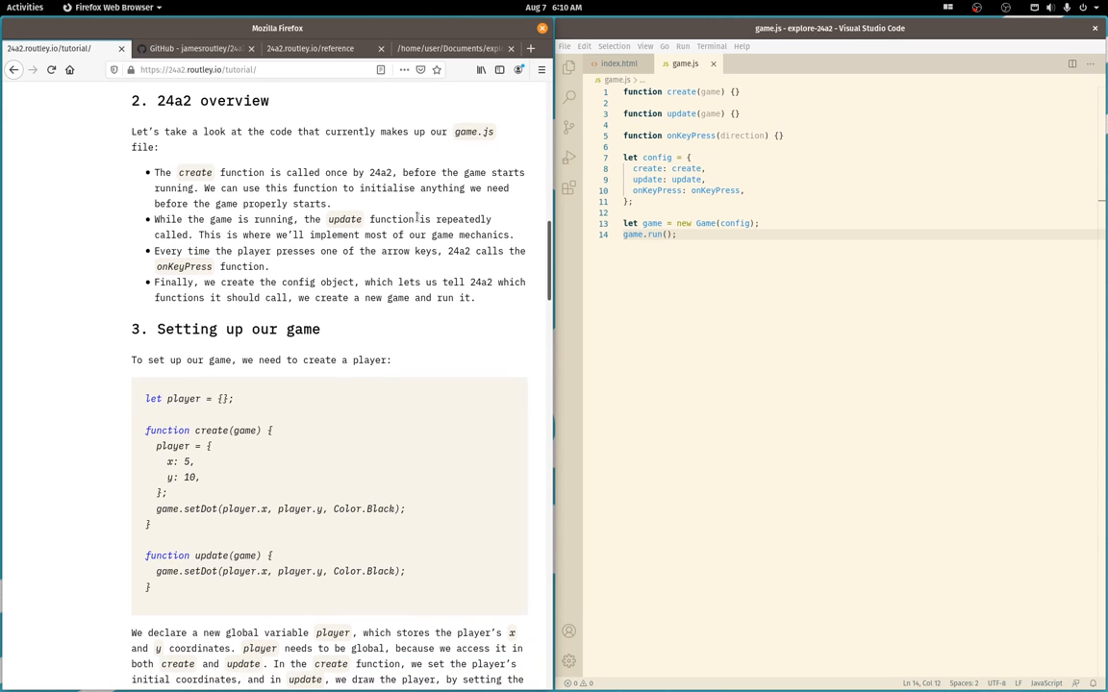
{"action": "mouse_move", "coordinate": [362, 241]}
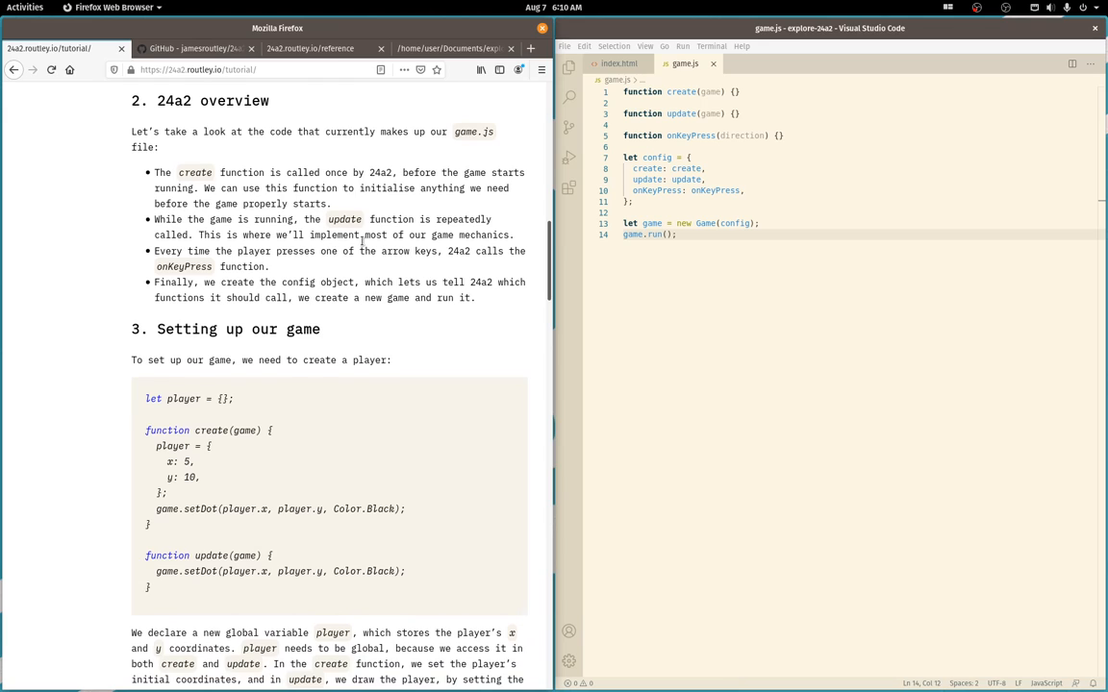
{"action": "mouse_move", "coordinate": [312, 277]}
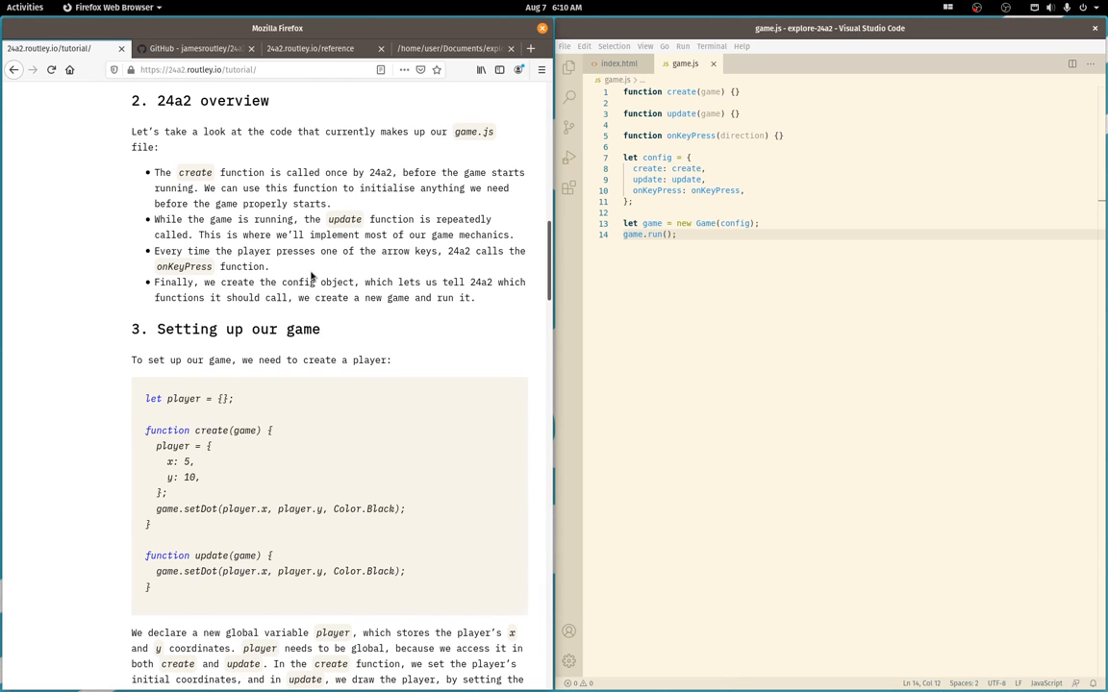
{"action": "scroll", "scroll_direction": "down", "scroll_amount": 3}
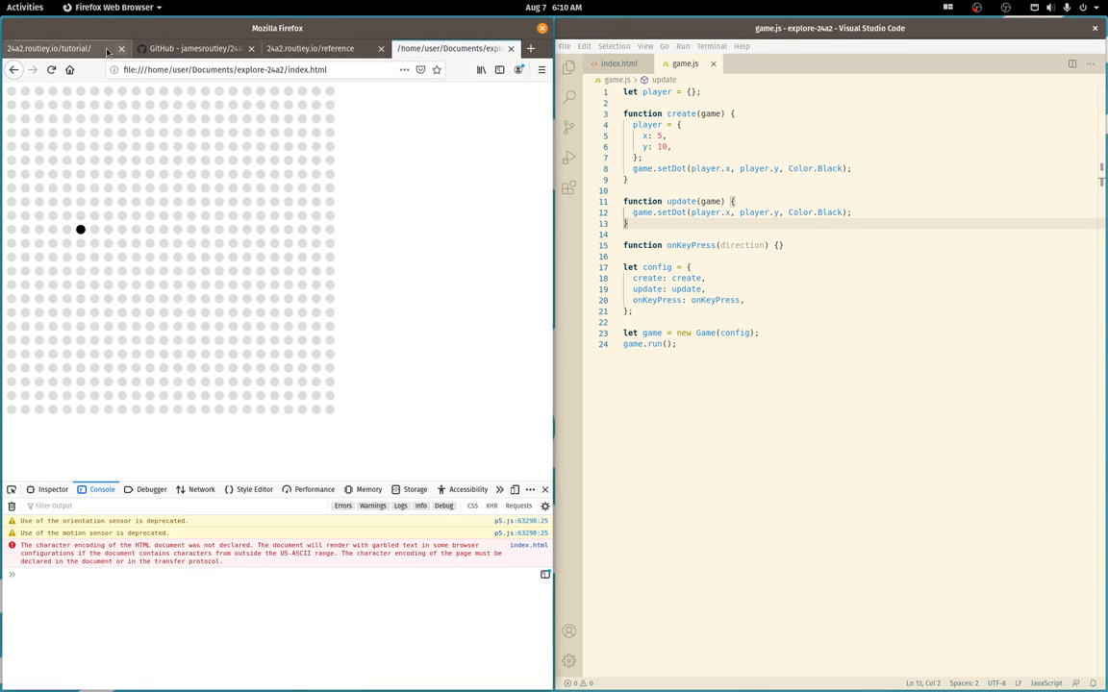
Copy the tutorial's onKeyPress movement code into game.js and test moving the player right
{"action": "left_click", "coordinate": [48, 48]}
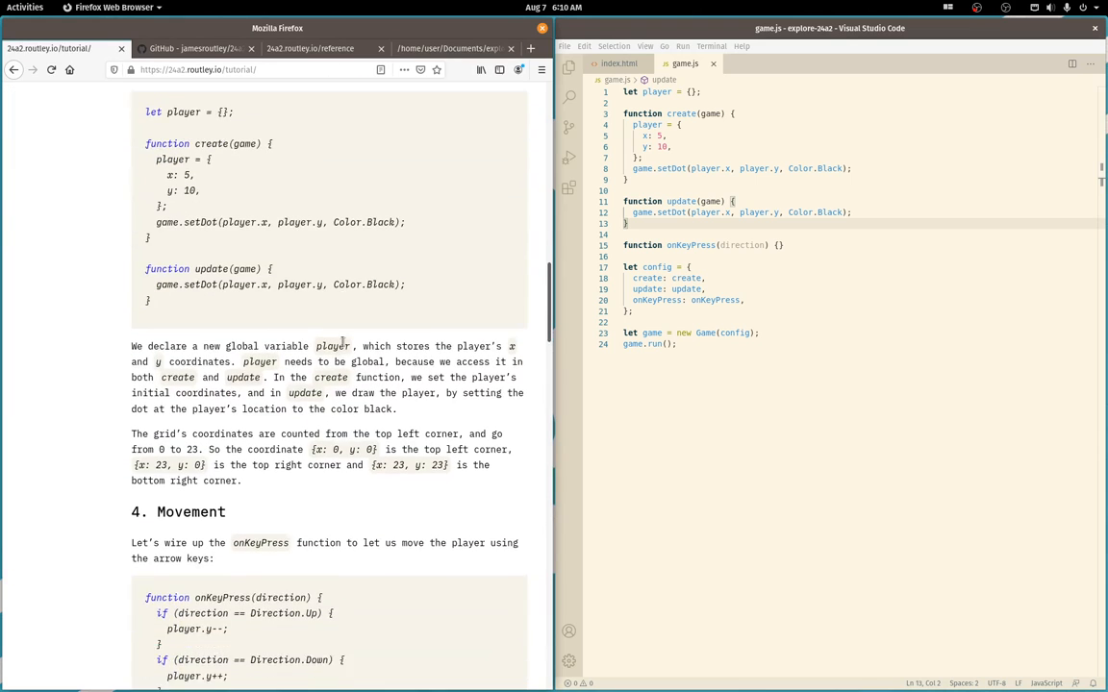
{"action": "scroll", "scroll_direction": "down", "scroll_amount": 3}
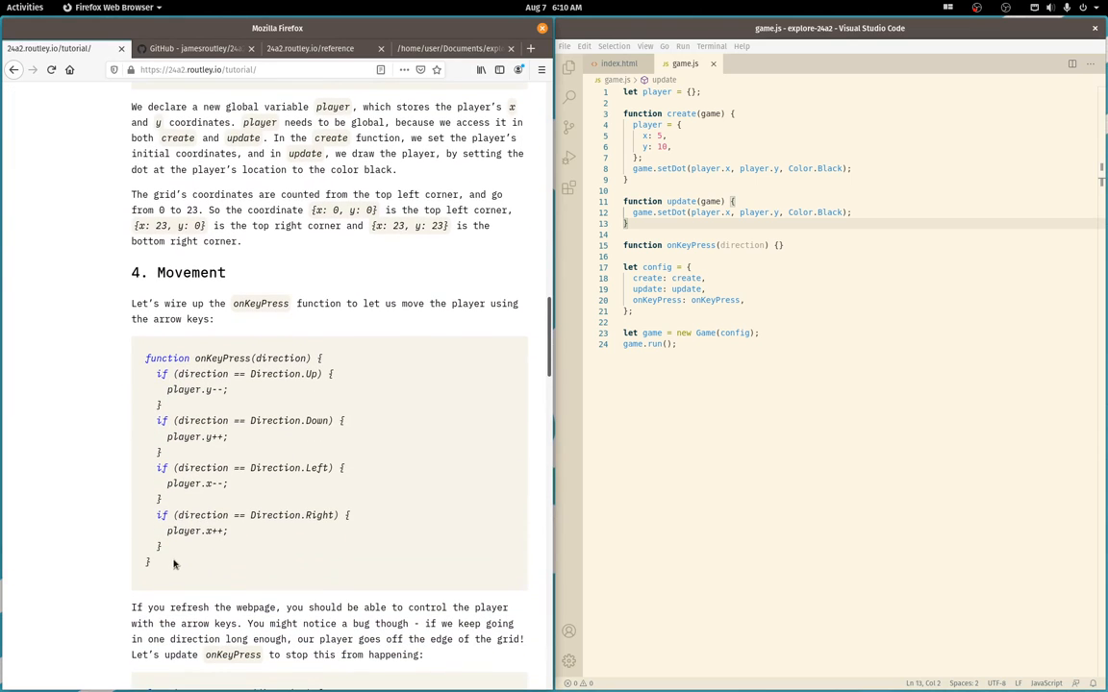
{"action": "left_click_drag", "start_coordinate": [146, 358], "coordinate": [148, 561]}
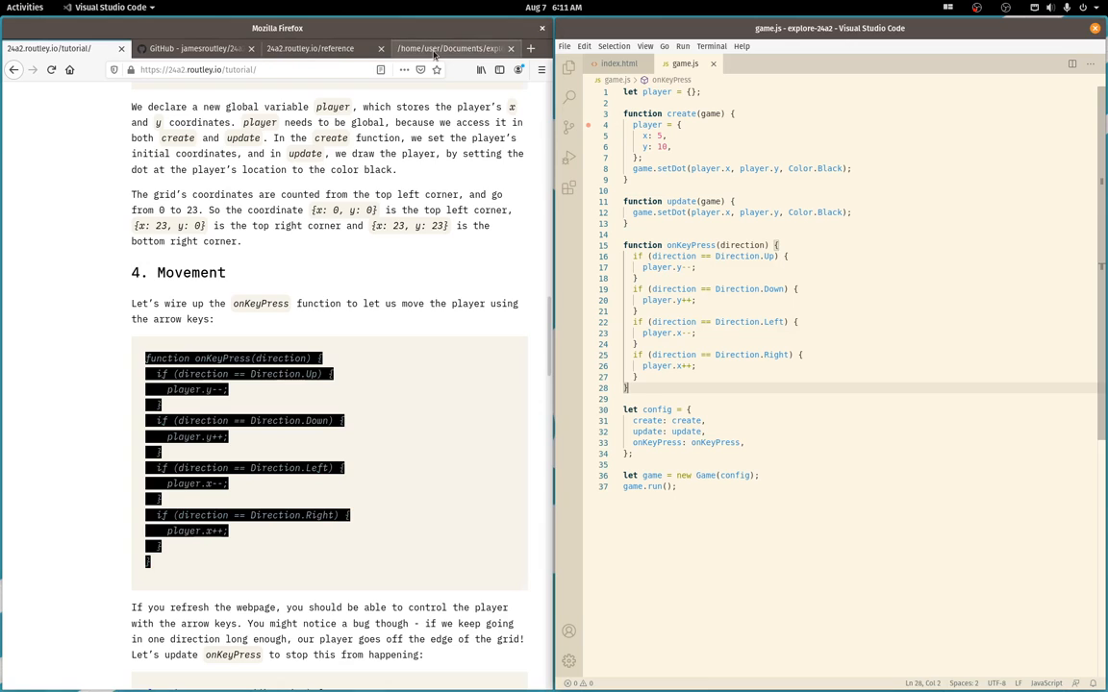
{"action": "left_click", "coordinate": [452, 48]}
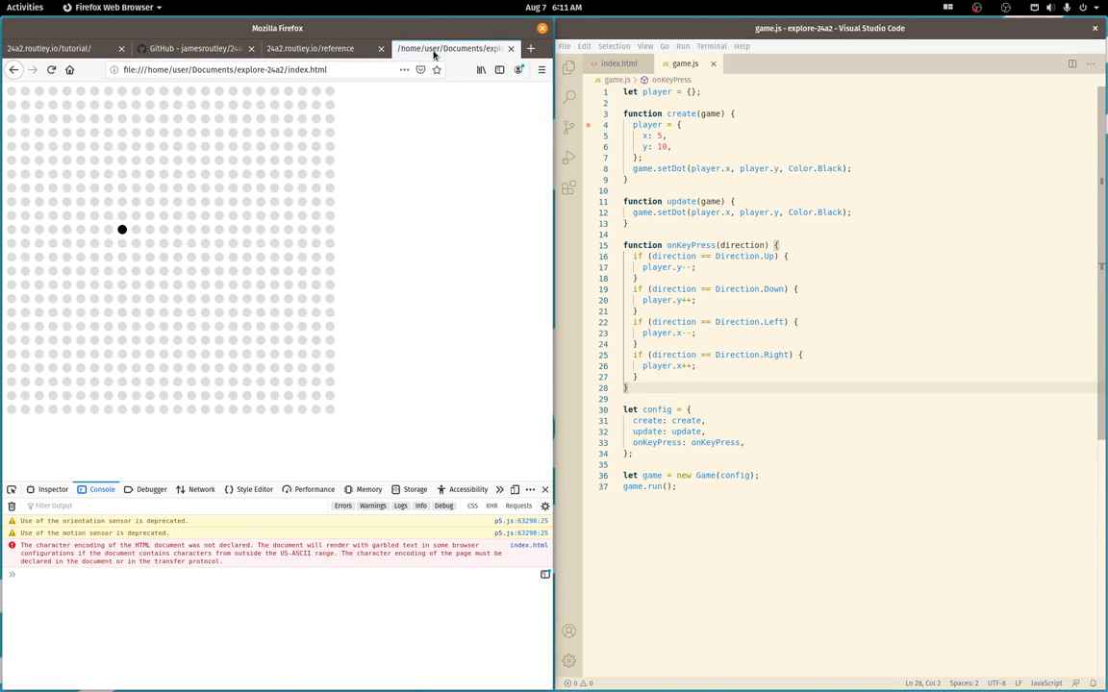
{"action": "key", "text": "Right"}
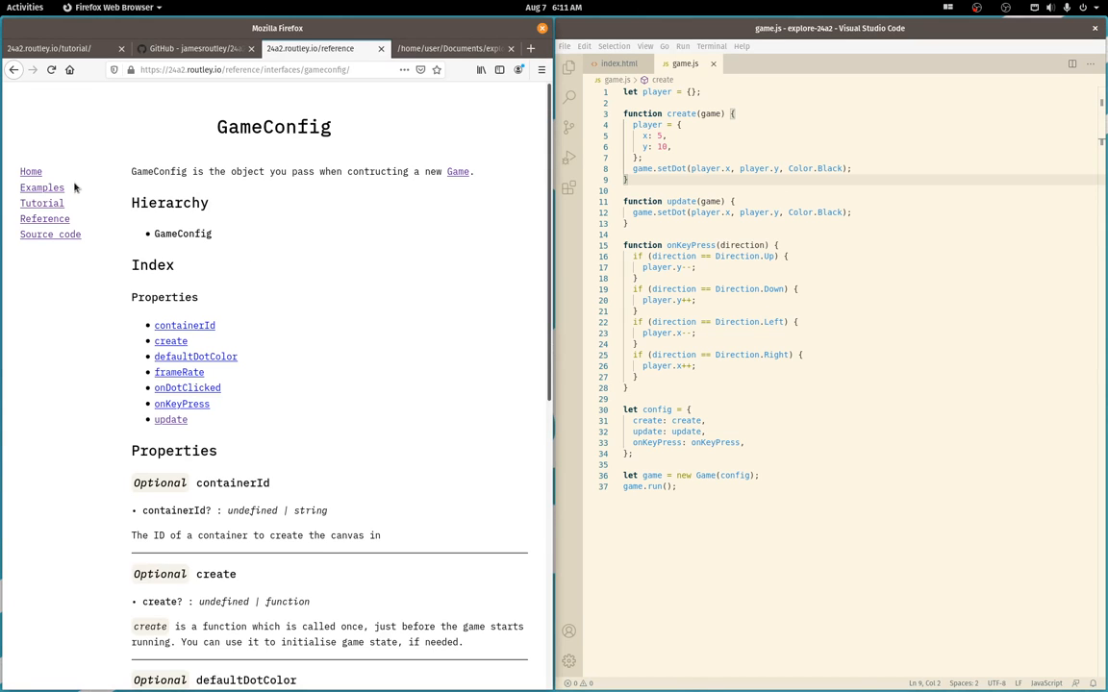
Read the reference index and the Game class page's methods and GameConfig options
{"action": "left_click", "coordinate": [48, 220]}
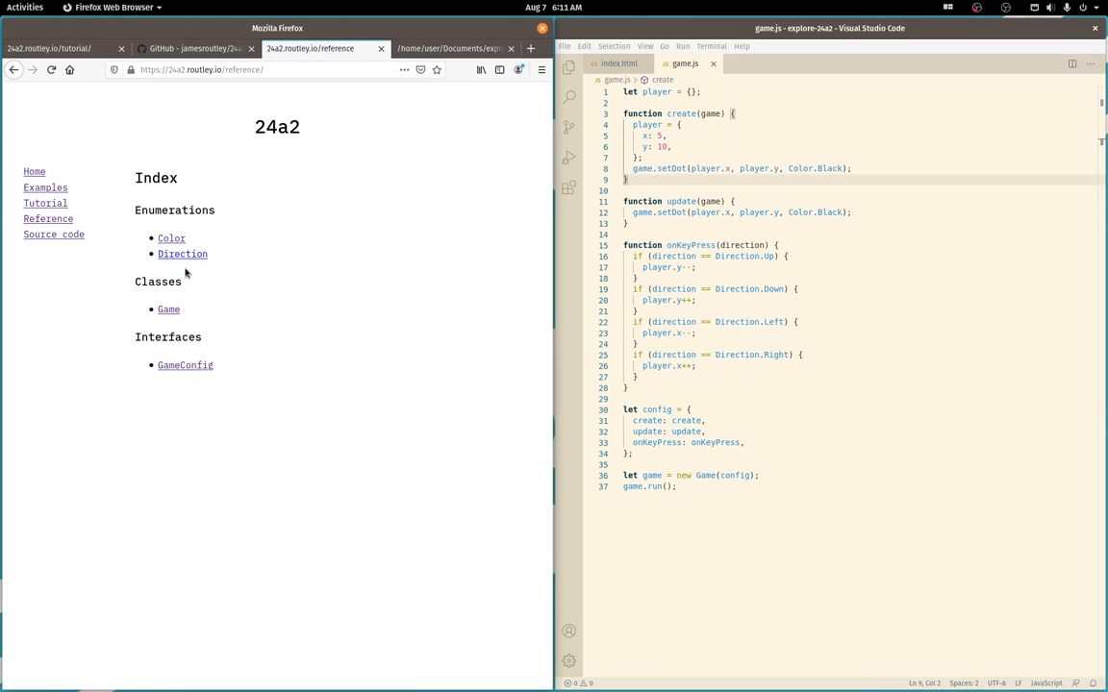
{"action": "mouse_move", "coordinate": [184, 365]}
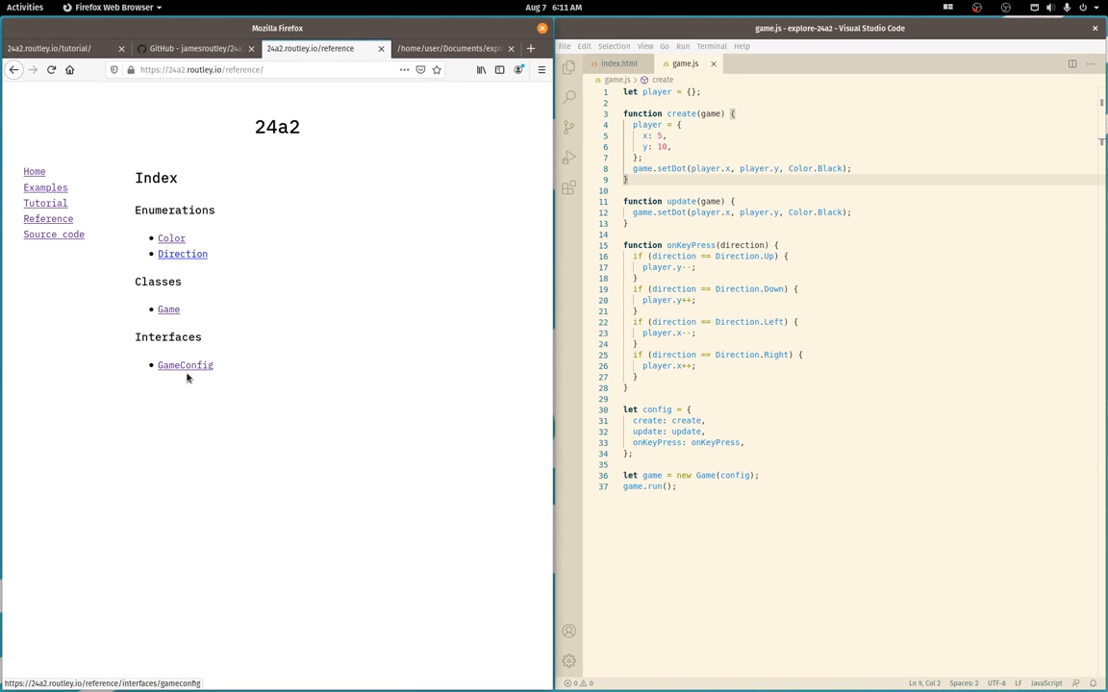
{"action": "left_click", "coordinate": [169, 307]}
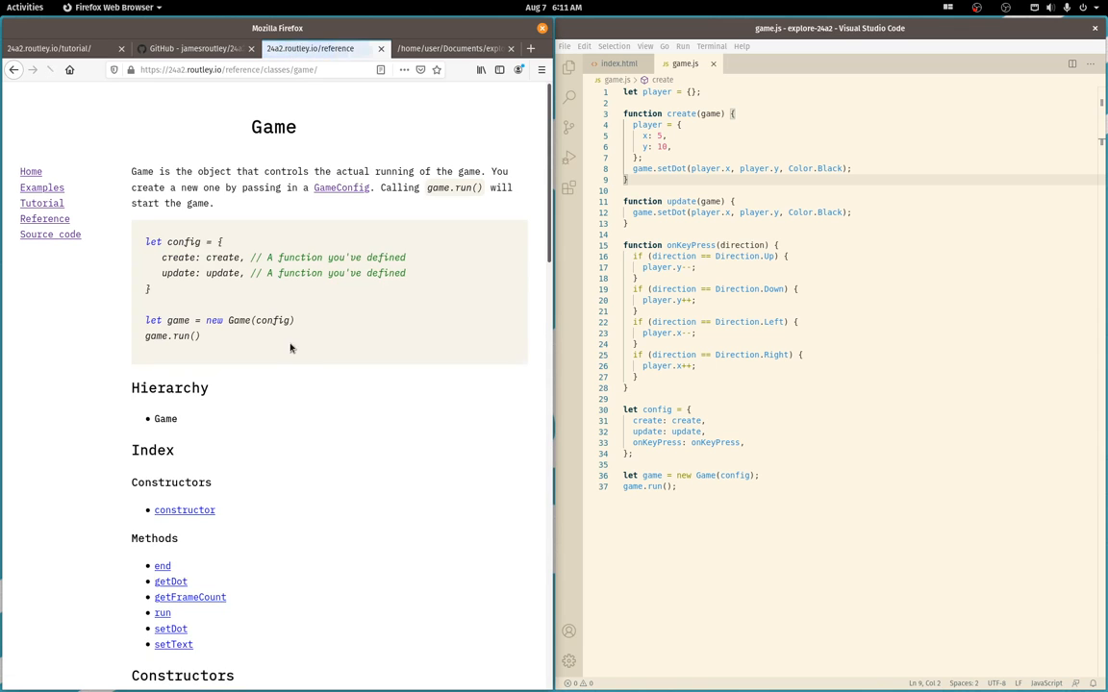
{"action": "scroll", "scroll_direction": "down", "scroll_amount": 3}
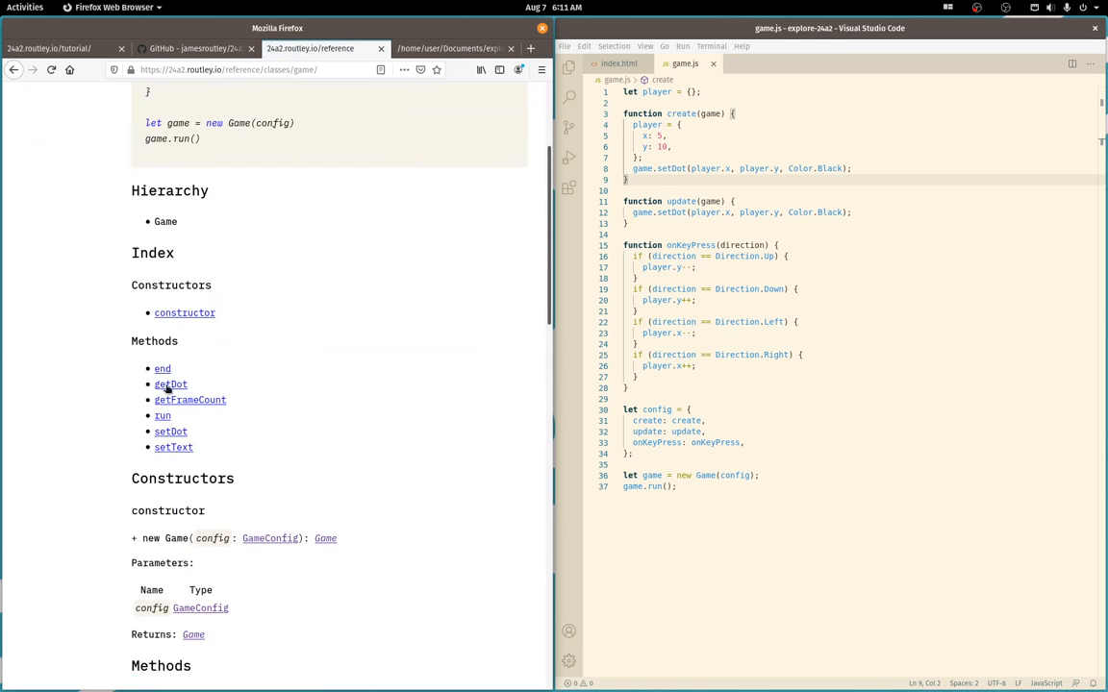
{"action": "mouse_move", "coordinate": [200, 439]}
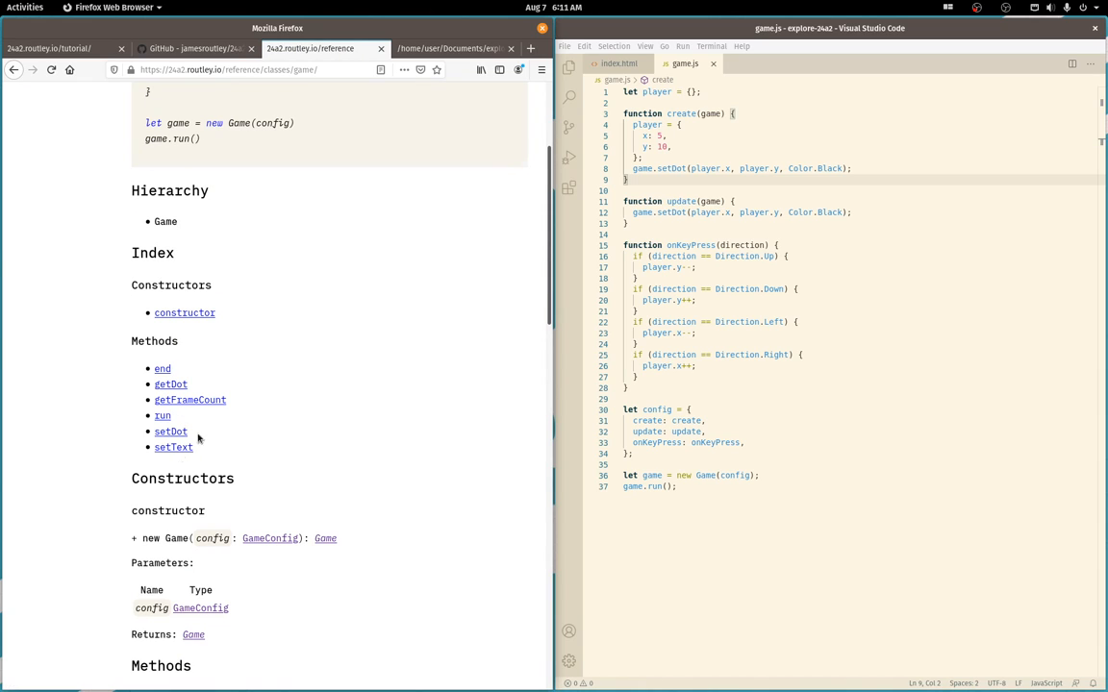
{"action": "mouse_move", "coordinate": [189, 400]}
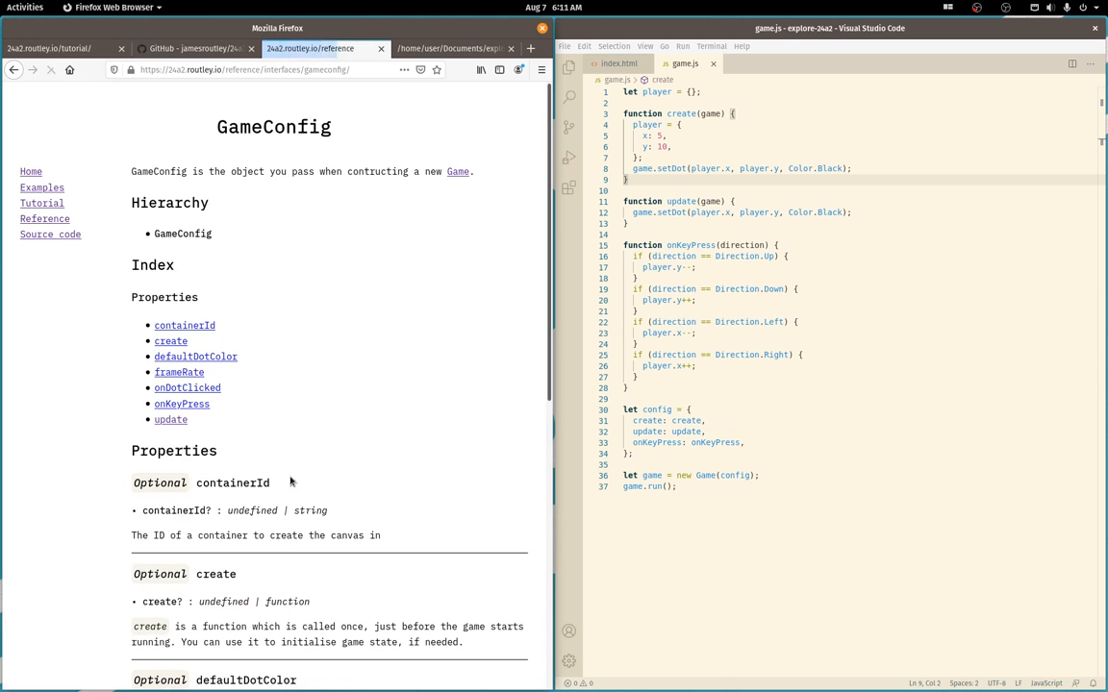
{"action": "scroll", "scroll_direction": "down", "scroll_amount": 3}
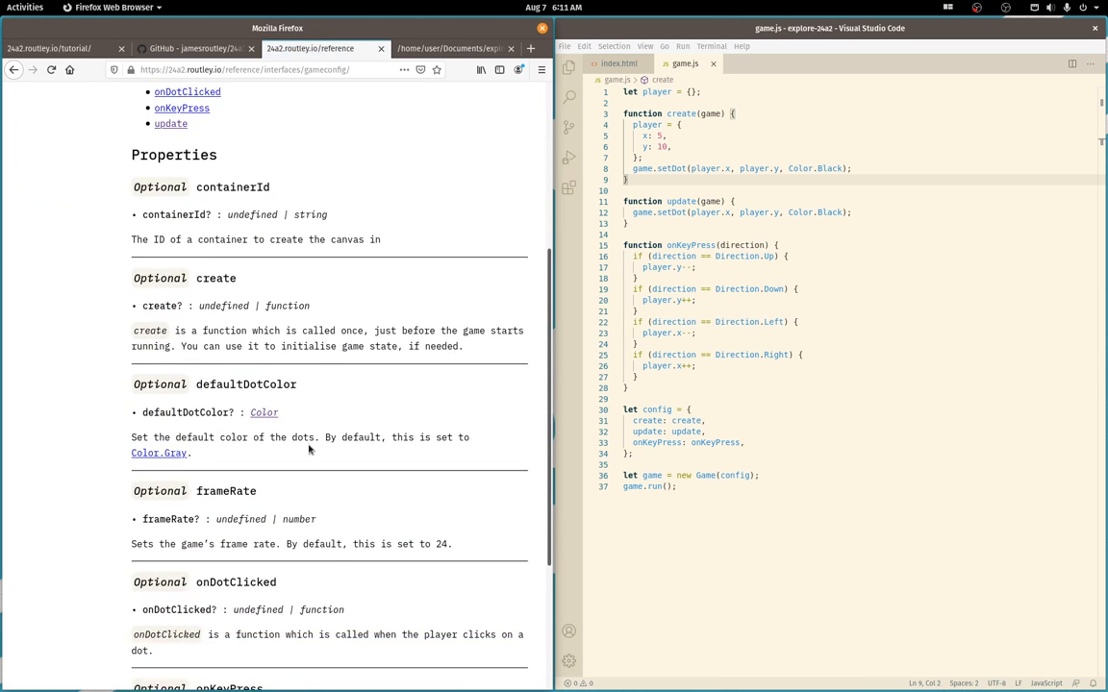
{"action": "scroll", "scroll_direction": "down", "scroll_amount": 3}
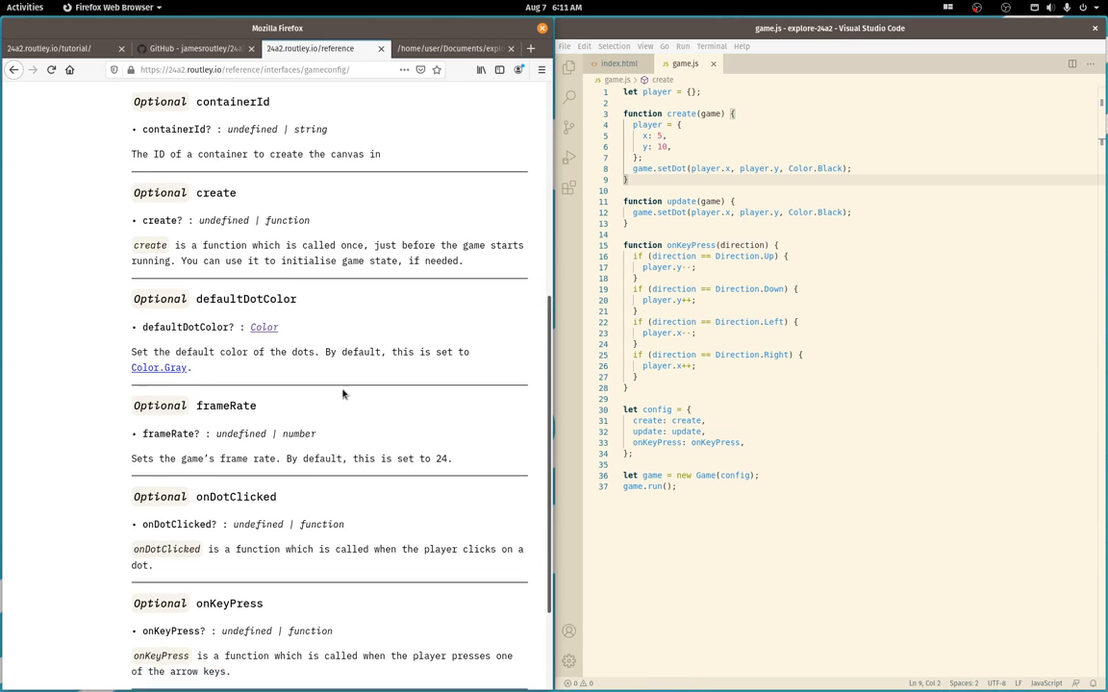
{"action": "scroll", "scroll_direction": "down", "scroll_amount": 3}
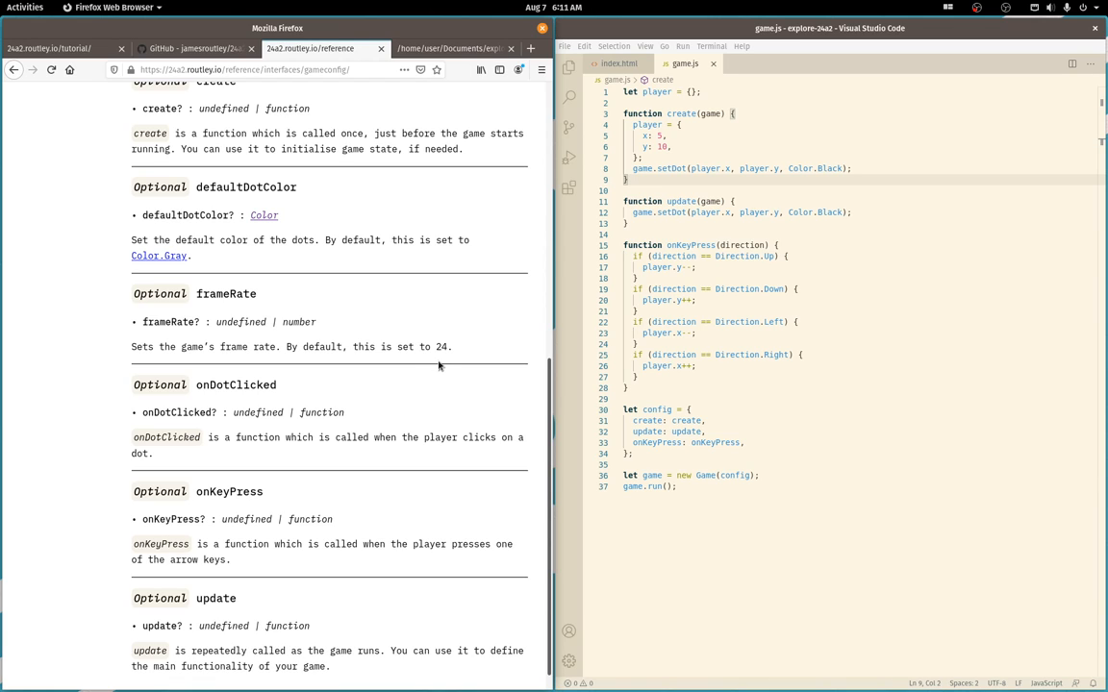
{"action": "mouse_move", "coordinate": [461, 375]}
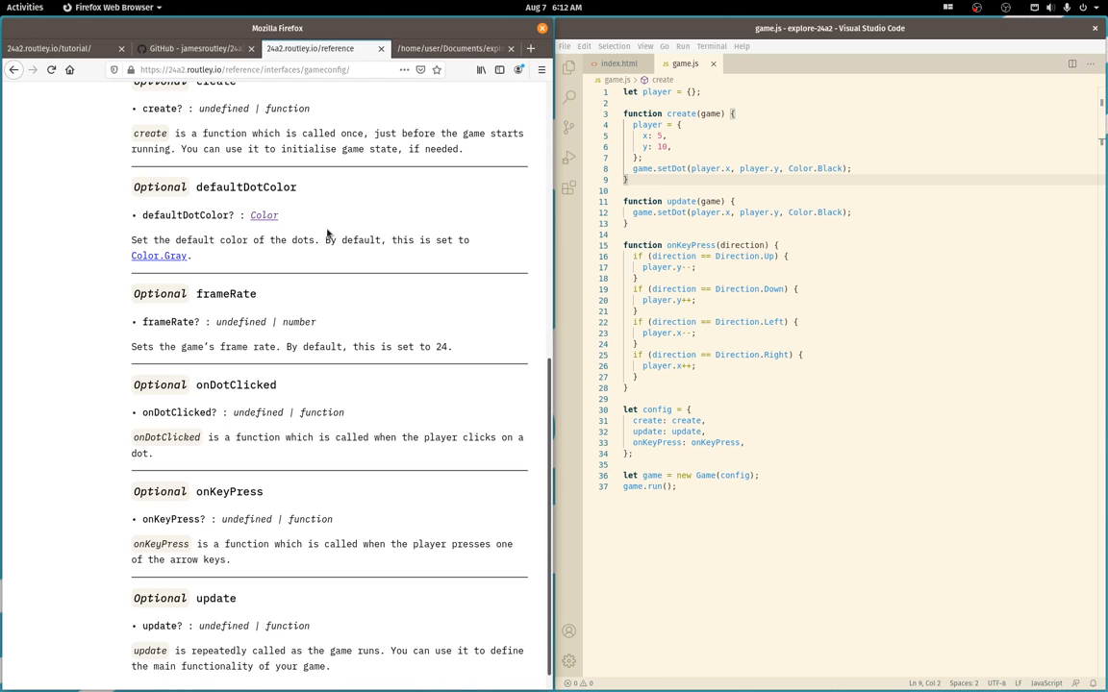
{"action": "mouse_move", "coordinate": [327, 323]}
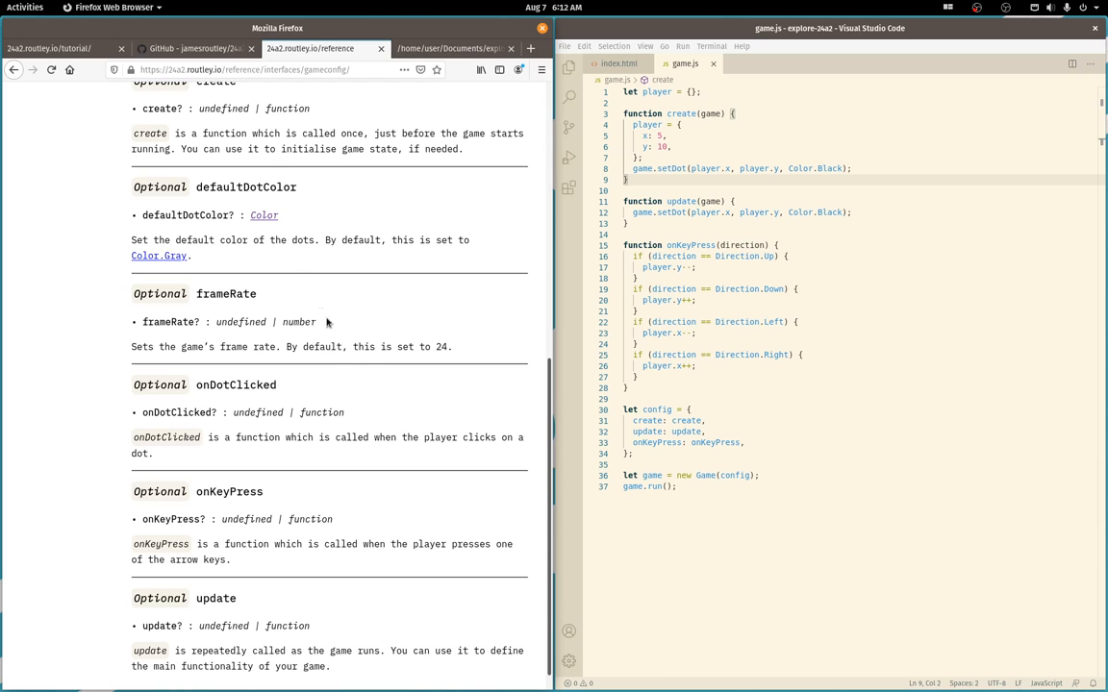
{"action": "scroll", "scroll_direction": "down", "scroll_amount": 3}
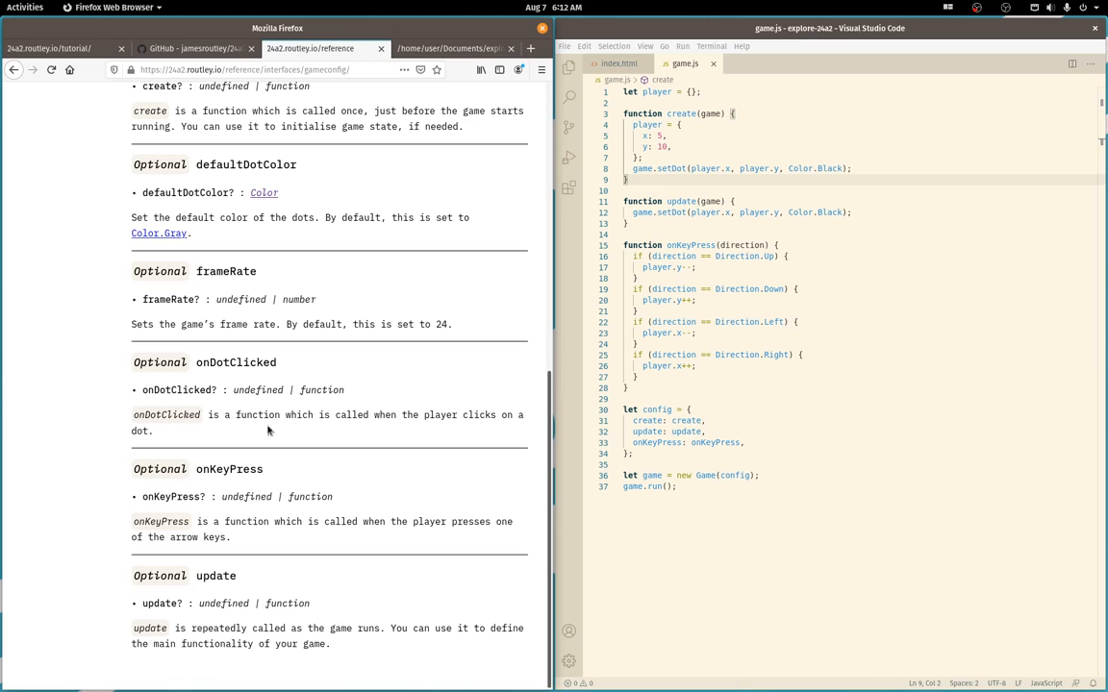
{"action": "mouse_move", "coordinate": [266, 365]}
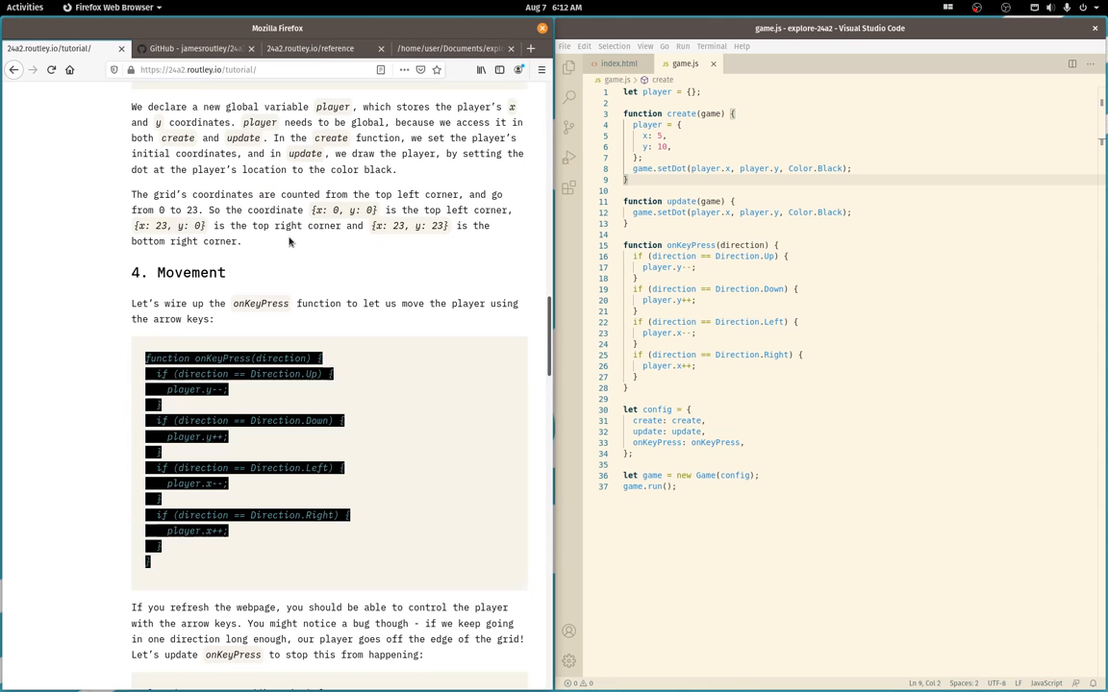
Switch Firefox back to the local index.html game showing the black player dot
{"action": "left_click", "coordinate": [450, 48]}
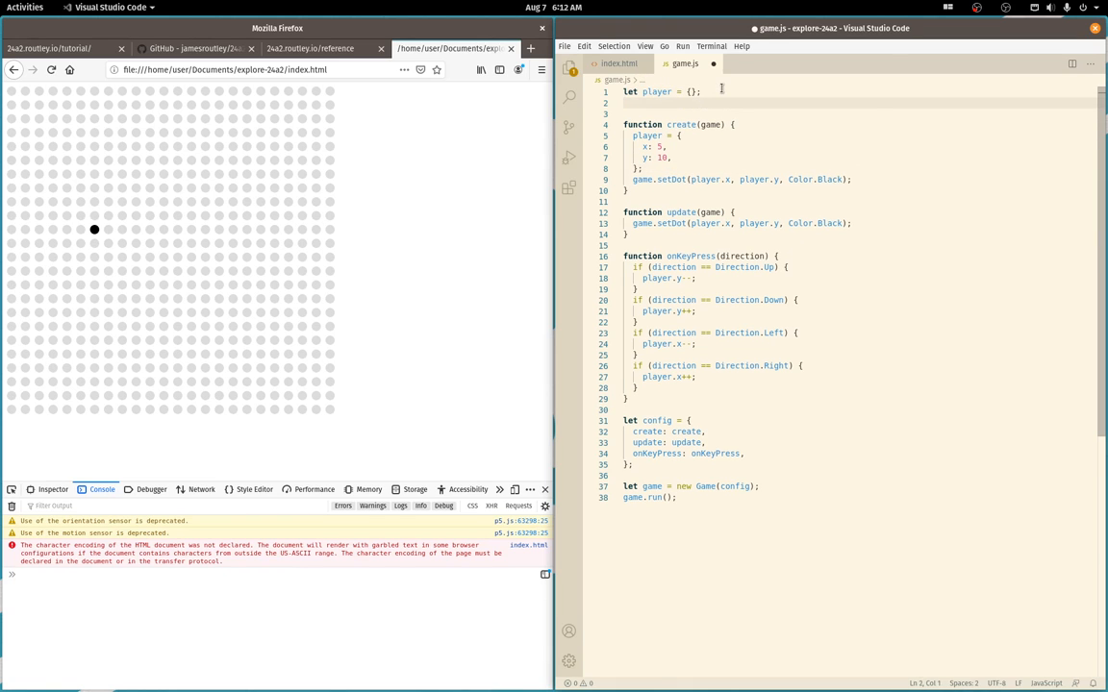
Declare var seen = {} and store seen[key] from player.x and player.y in onKeyPress
{"action": "type", "text": "var seen"}
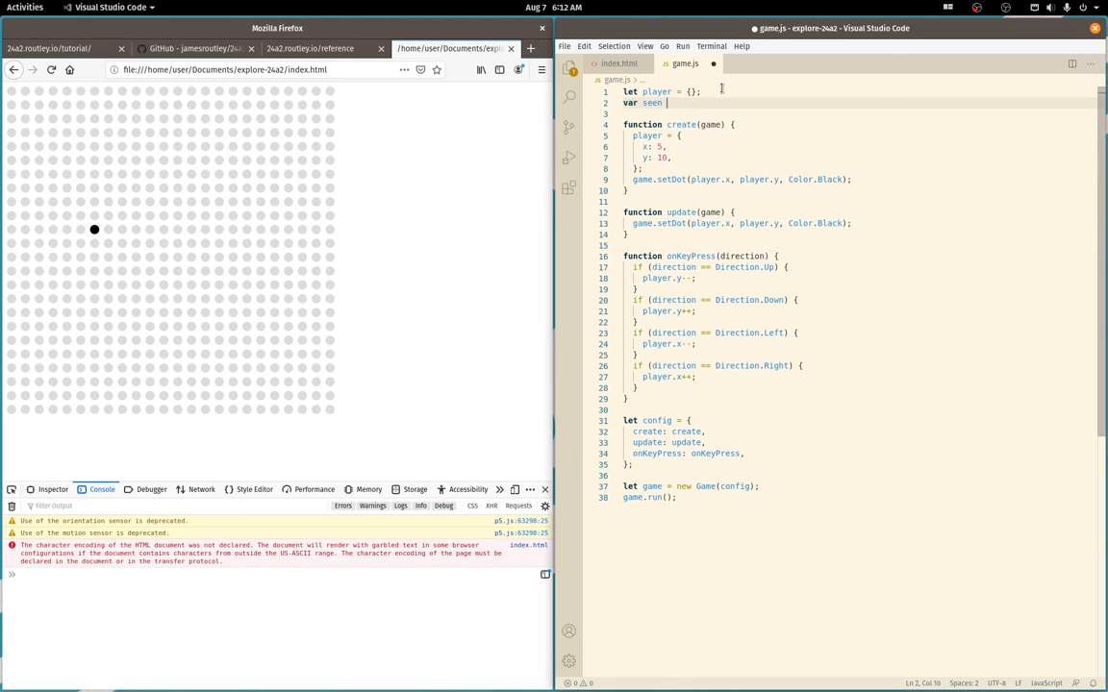
{"action": "type", "text": "= {};"}
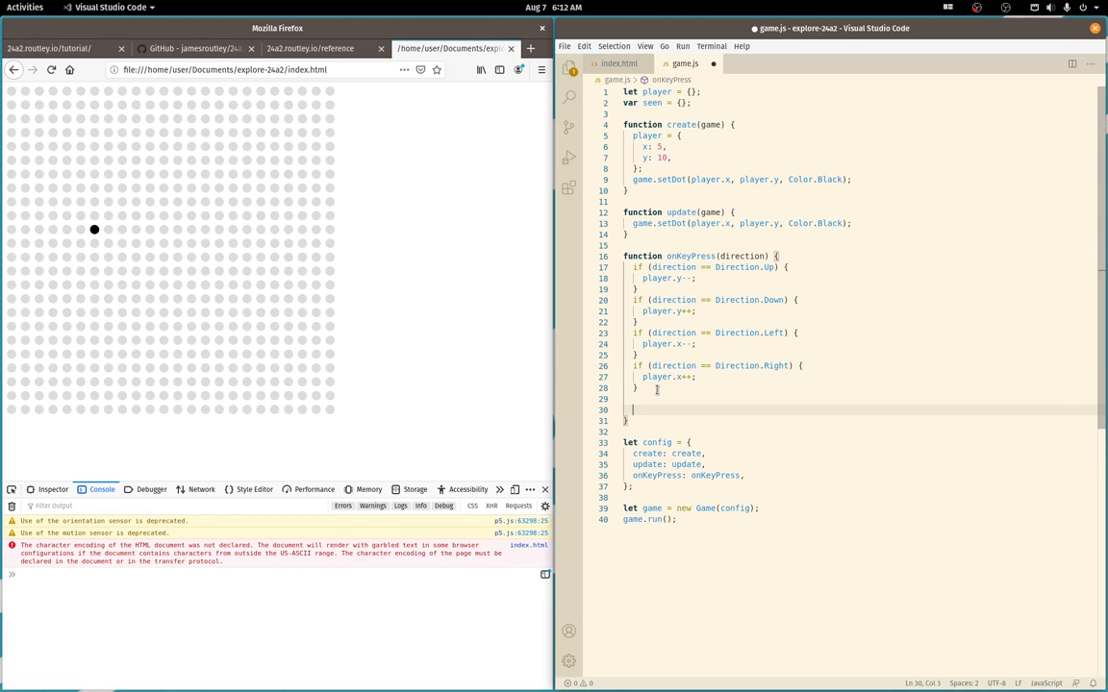
{"action": "type", "text": "var"}
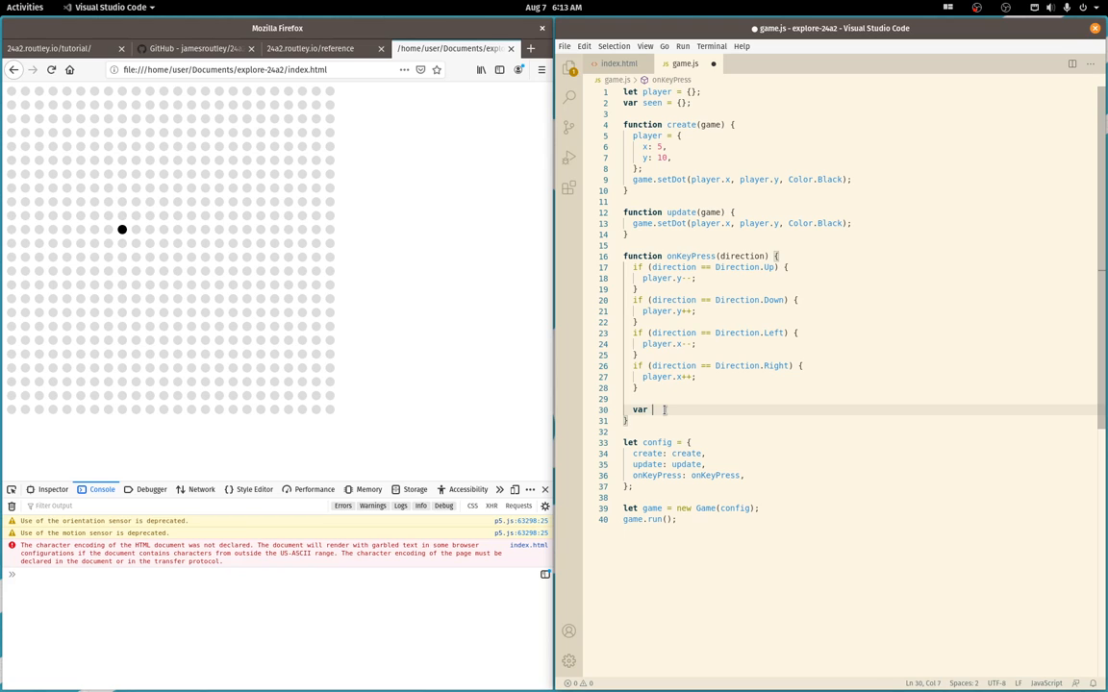
{"action": "type", "text": "key = player.x + ',' + player.y;"}
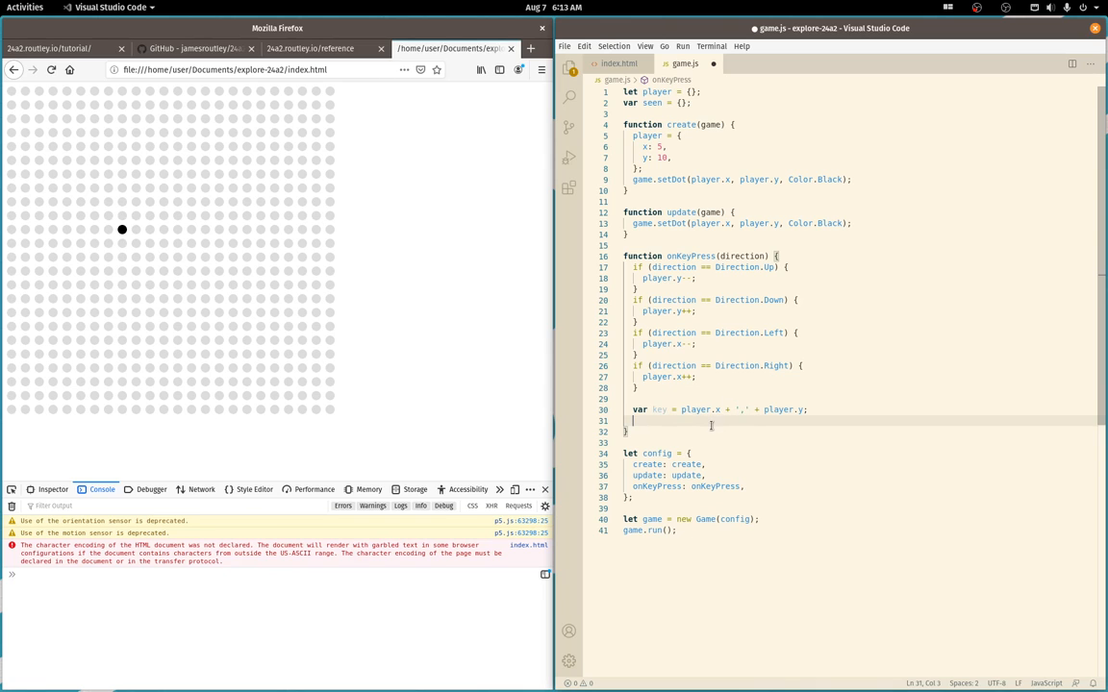
{"action": "type", "text": "seen[key]"}
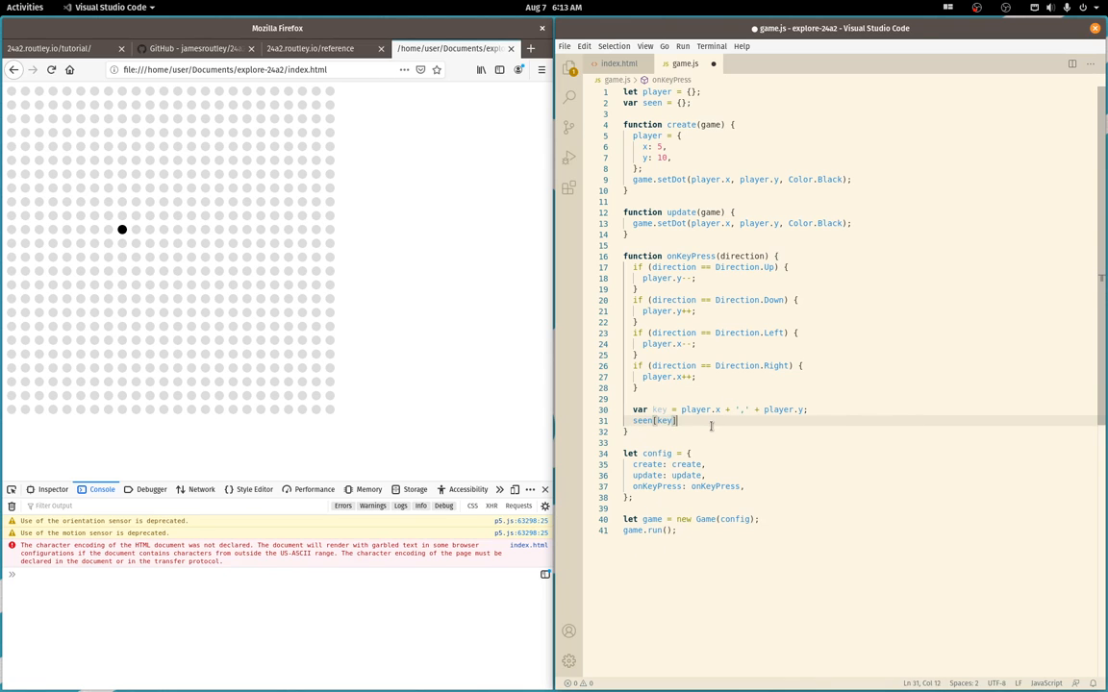
{"action": "type", "text": "= {player.x, player.y];"}
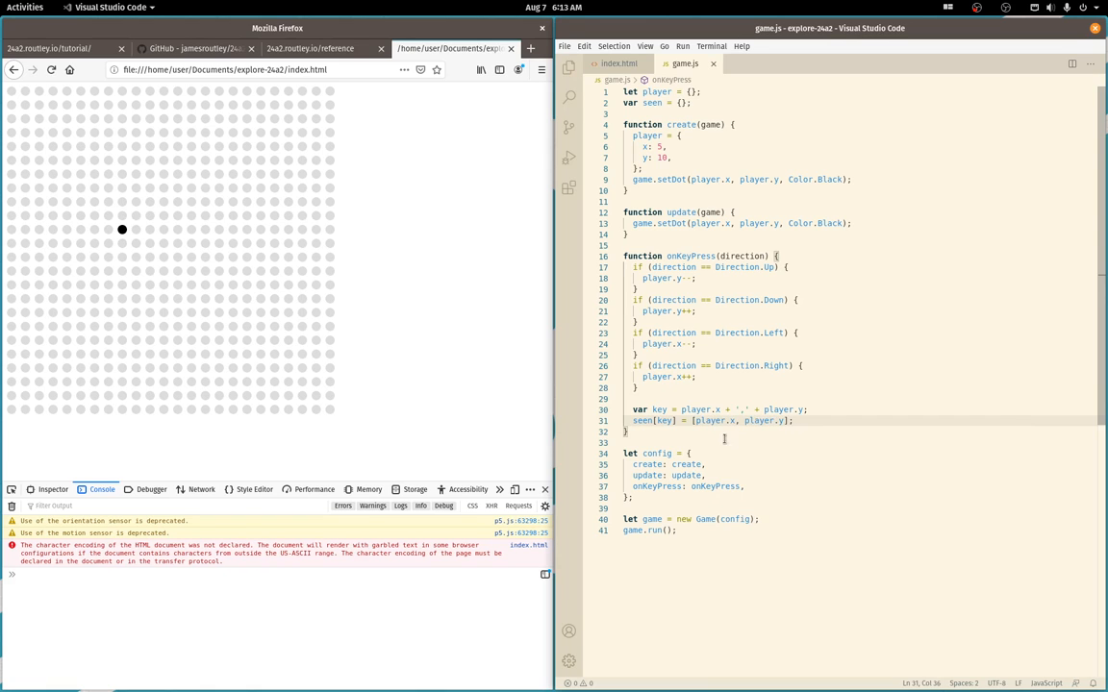
Review where key is used and place the cursor in the update function body
{"action": "left_click", "coordinate": [716, 410]}
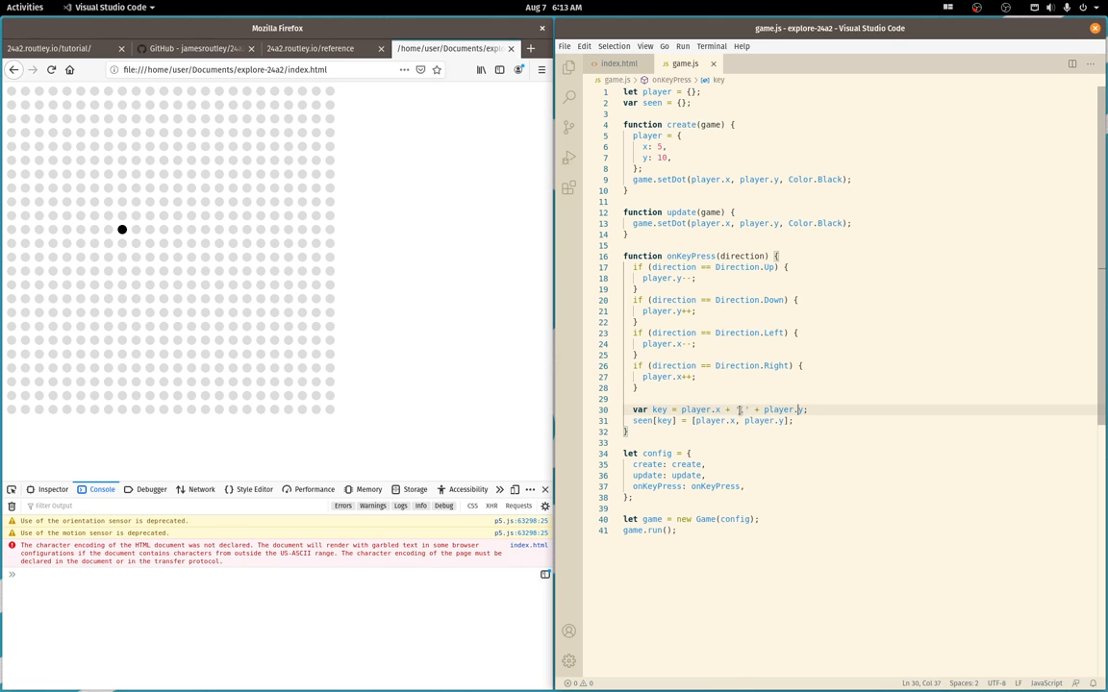
{"action": "left_click", "coordinate": [733, 438]}
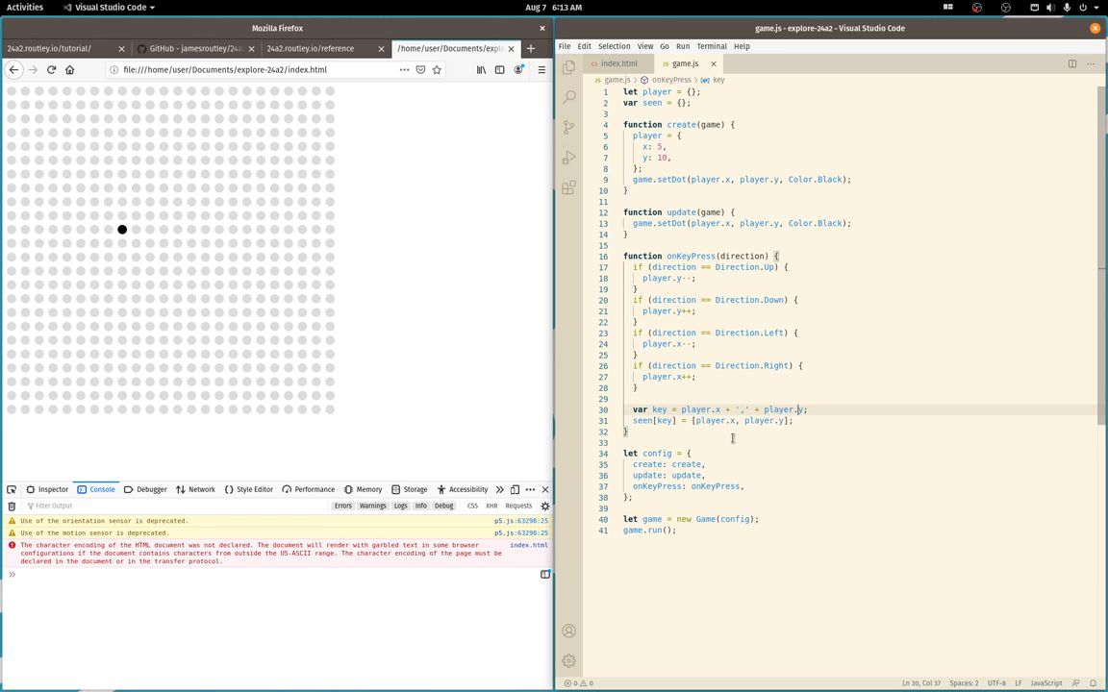
{"action": "double_click", "coordinate": [666, 419]}
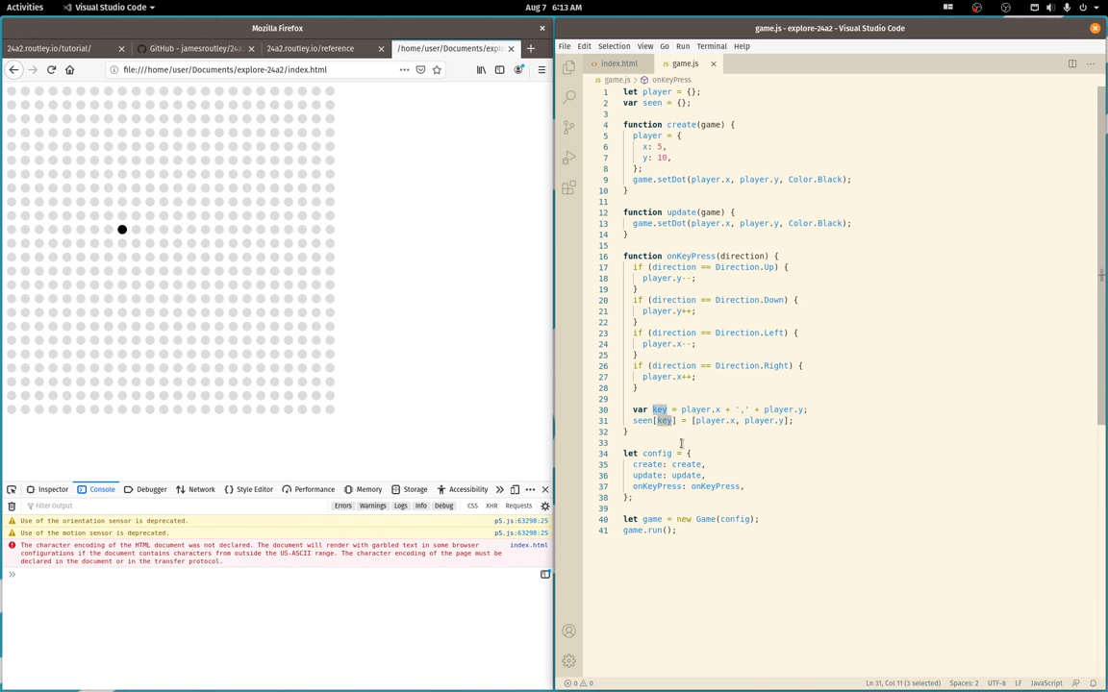
{"action": "left_click", "coordinate": [716, 409]}
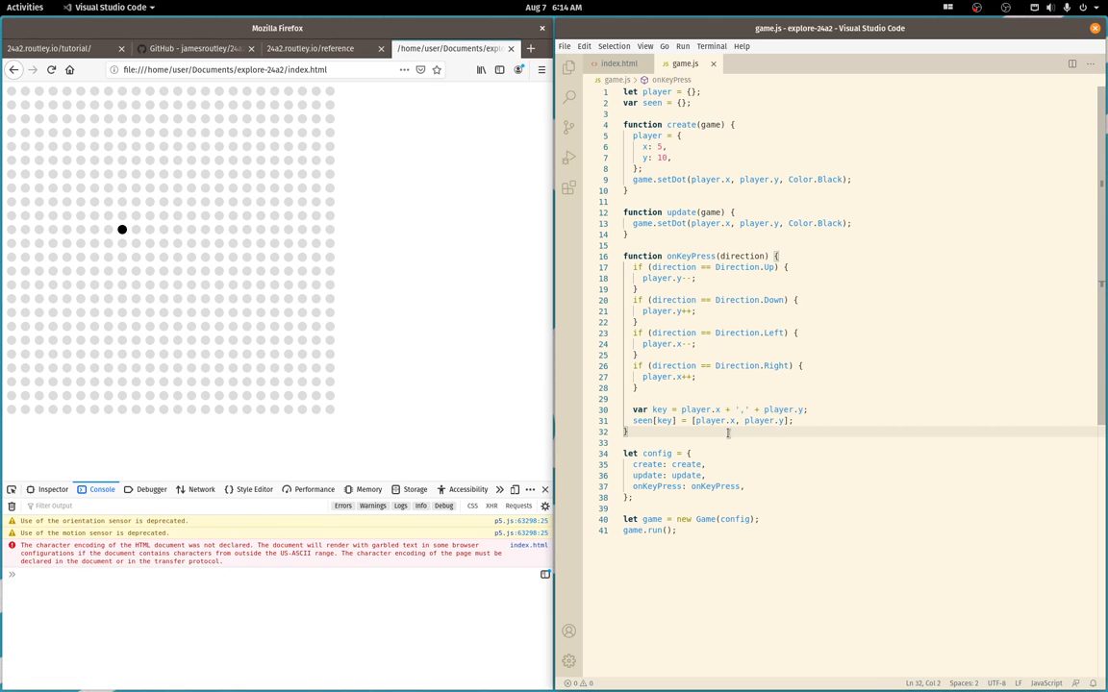
{"action": "left_click", "coordinate": [723, 410]}
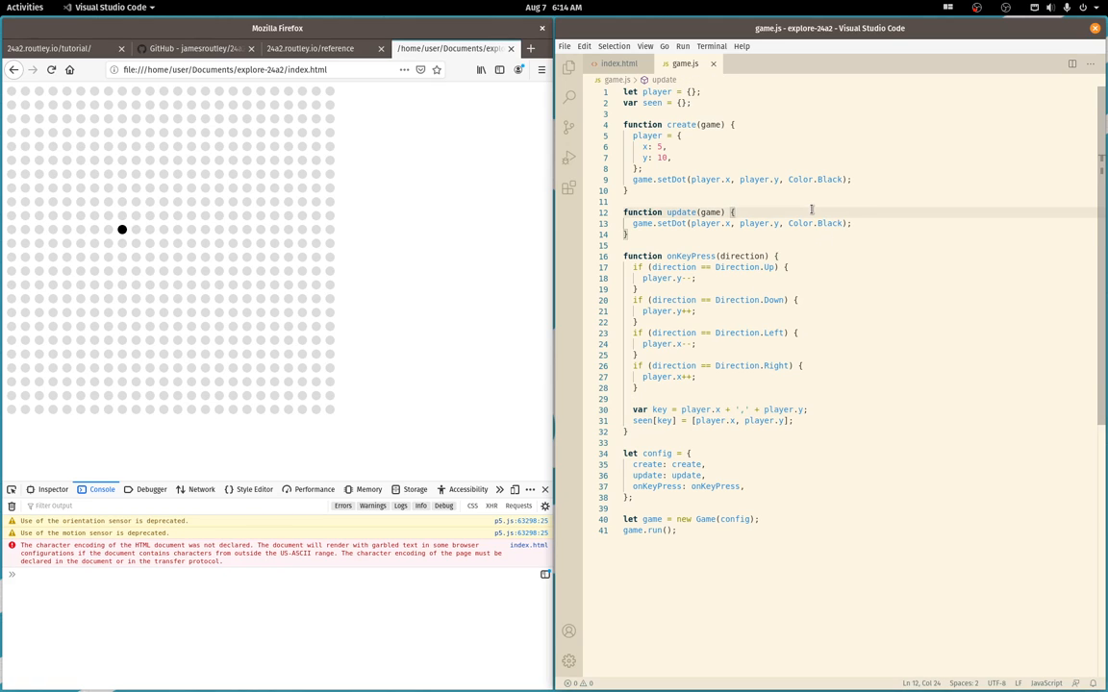
Add a for (var key in seen) loop reading coords = seen[key] to paint visited dots yellow
{"action": "type", "text": "for (var key"}
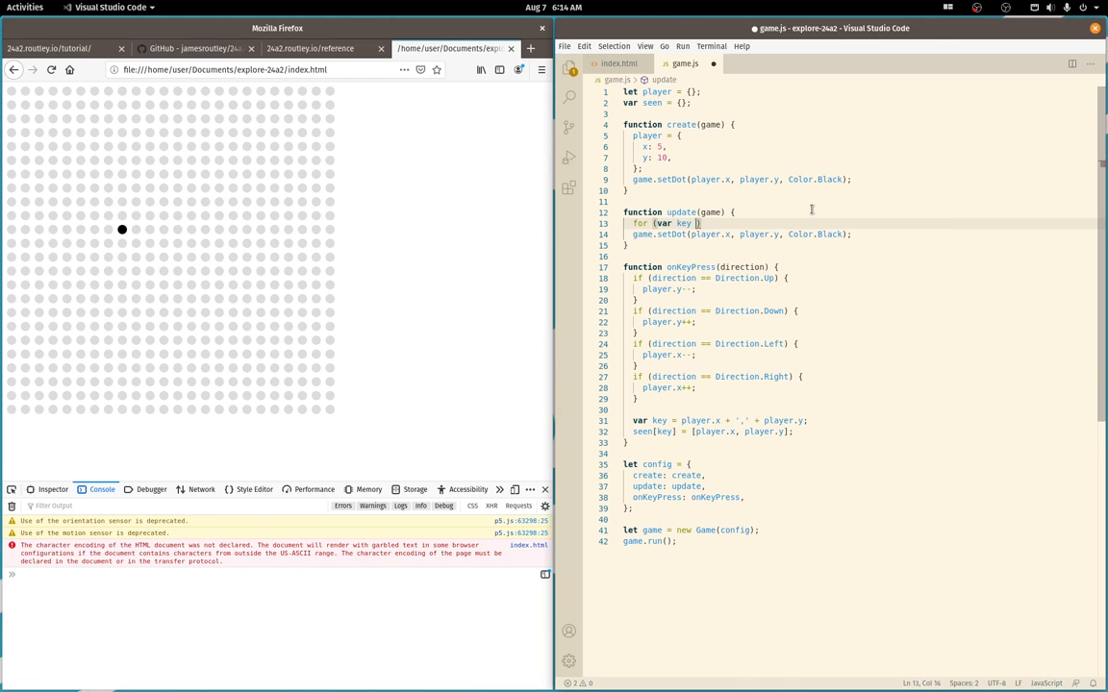
{"action": "type", "text": "in seen) {"}
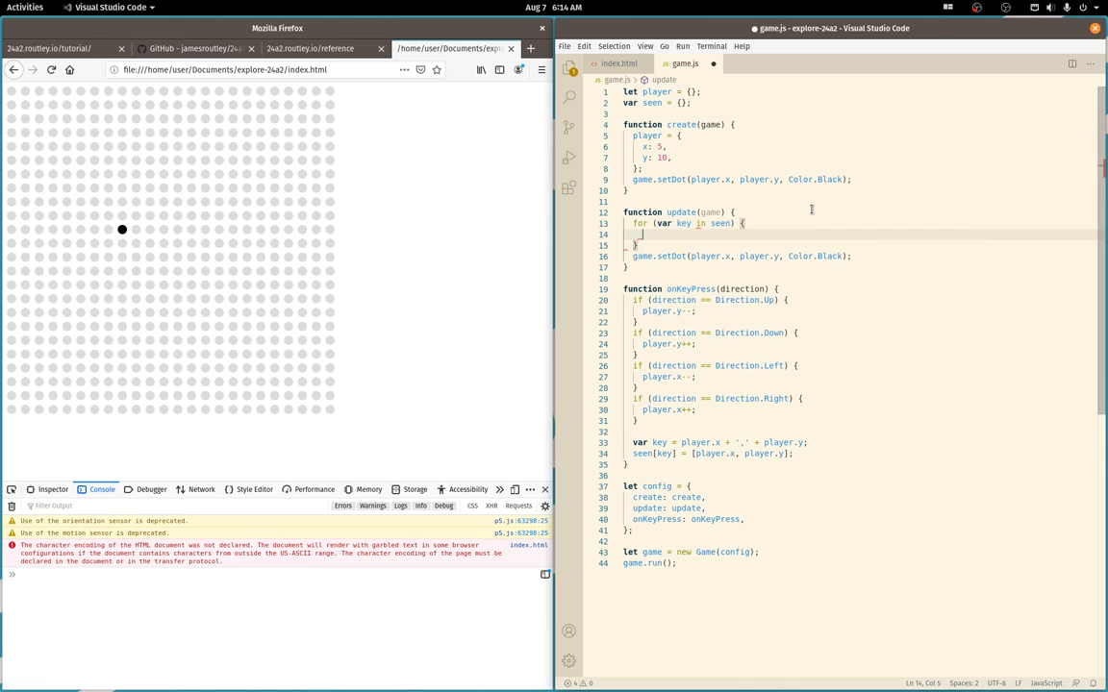
{"action": "type", "text": "var coords ="}
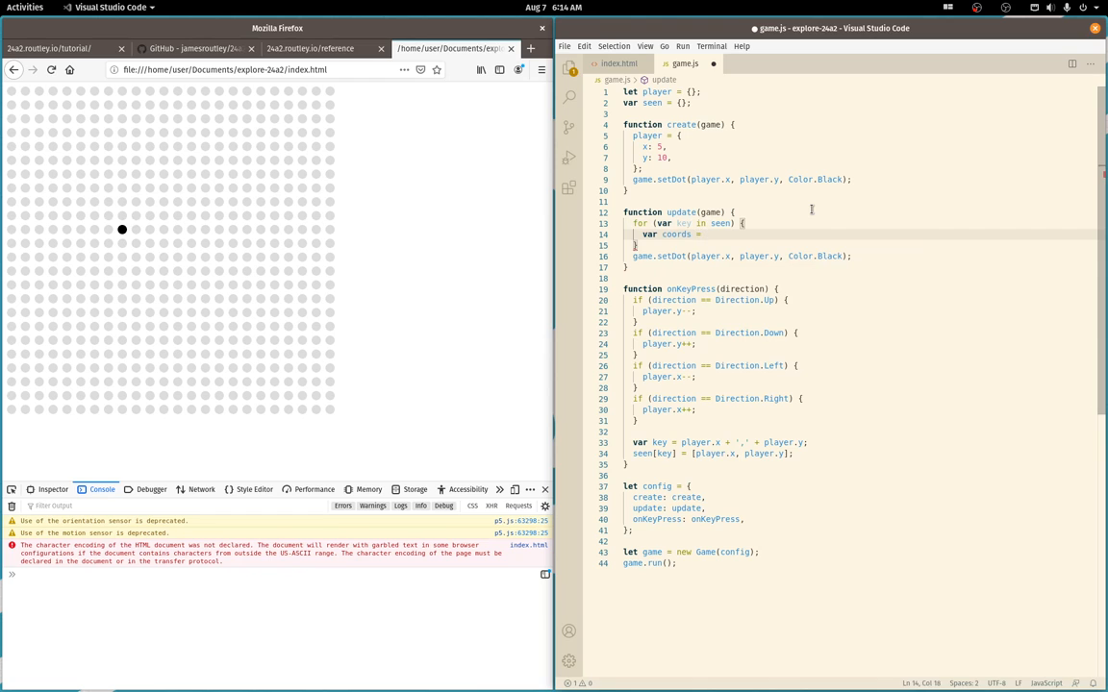
{"action": "type", "text": "seen[key];"}
{"action": "type", "text": "game.setDot(coords[0], coords[1], Color.Yellow);"}
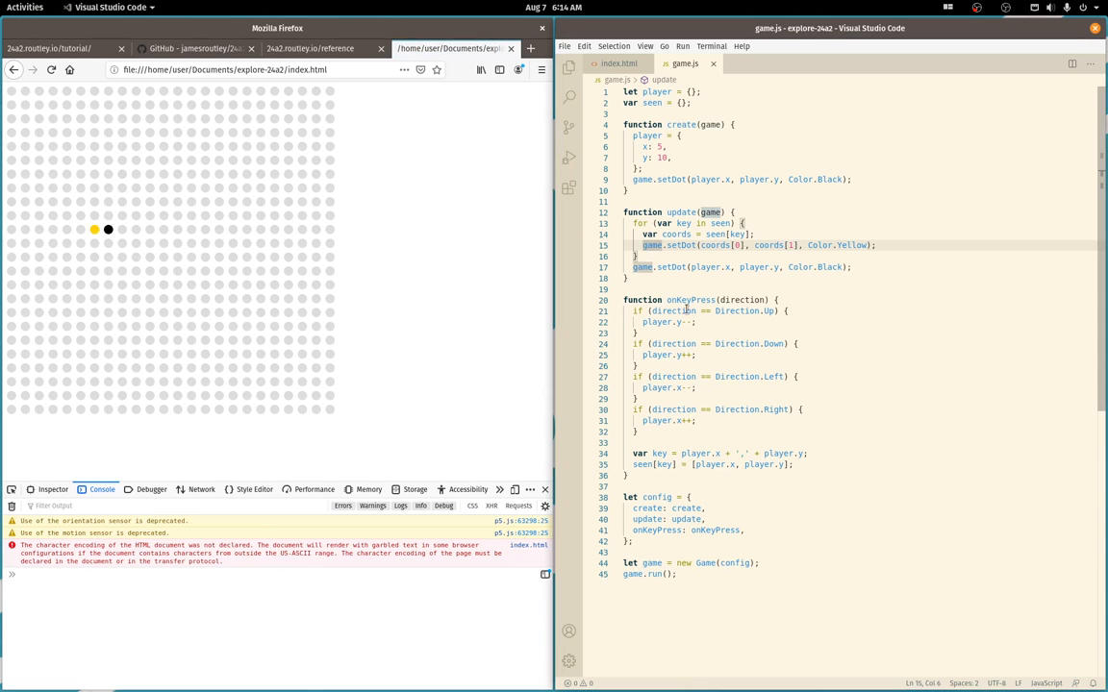
Move the var key and seen[key] lines to the top of onKeyPress, before the player moves
{"action": "left_click", "coordinate": [636, 333]}
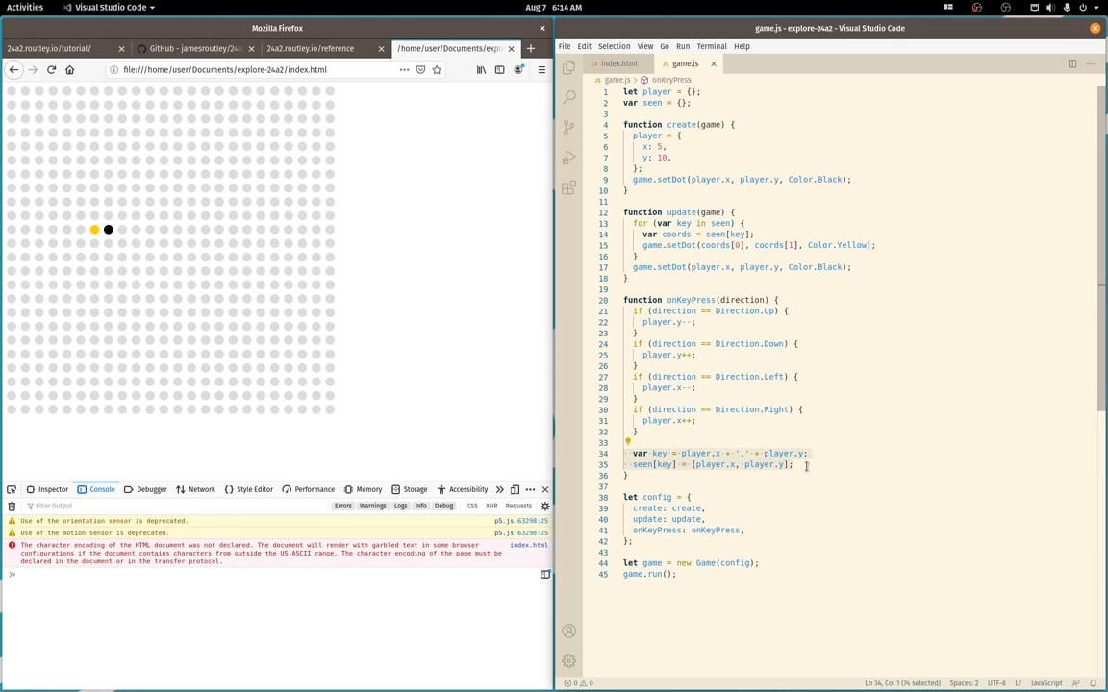
{"action": "key", "text": "Delete"}
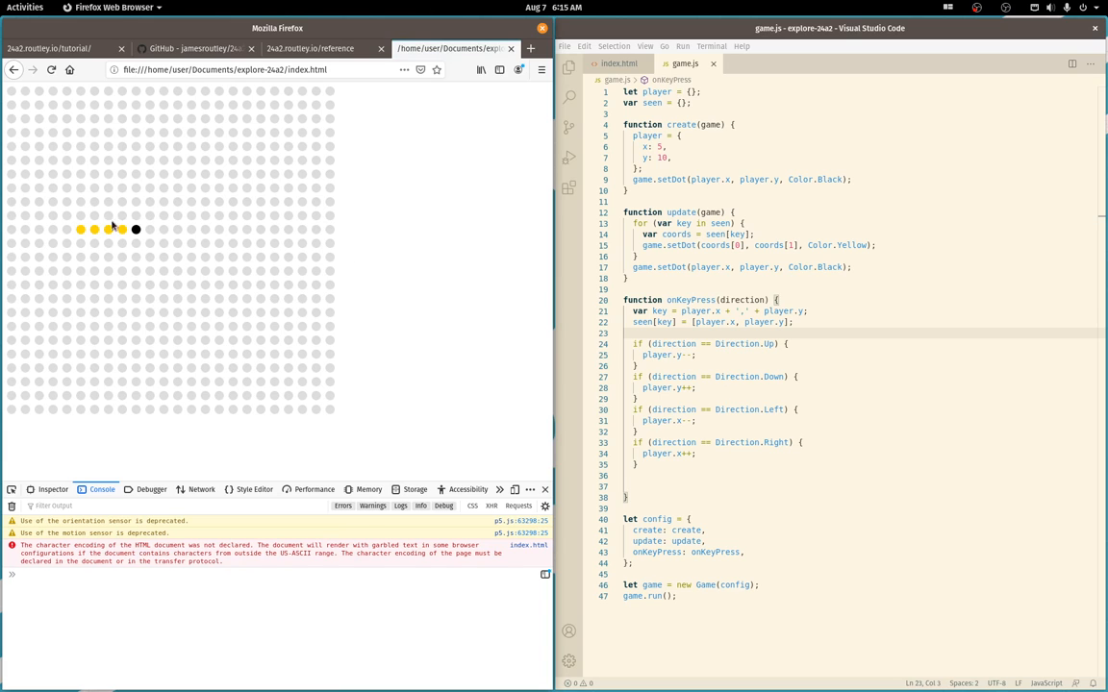
{"action": "mouse_move", "coordinate": [119, 246]}
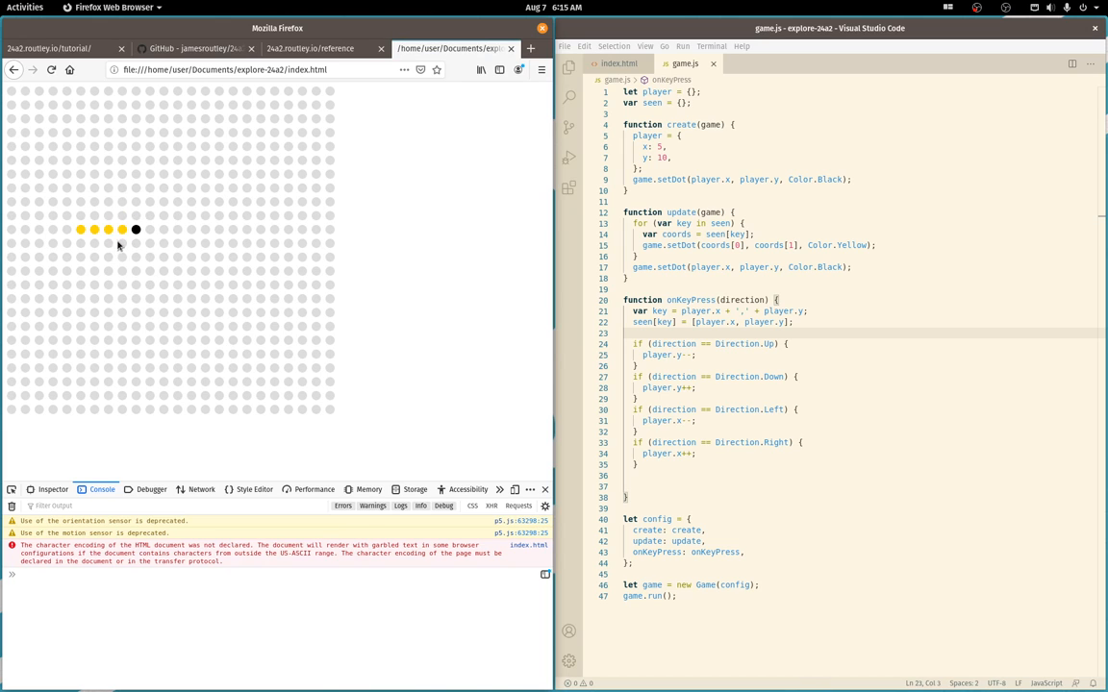
{"action": "mouse_move", "coordinate": [119, 300]}
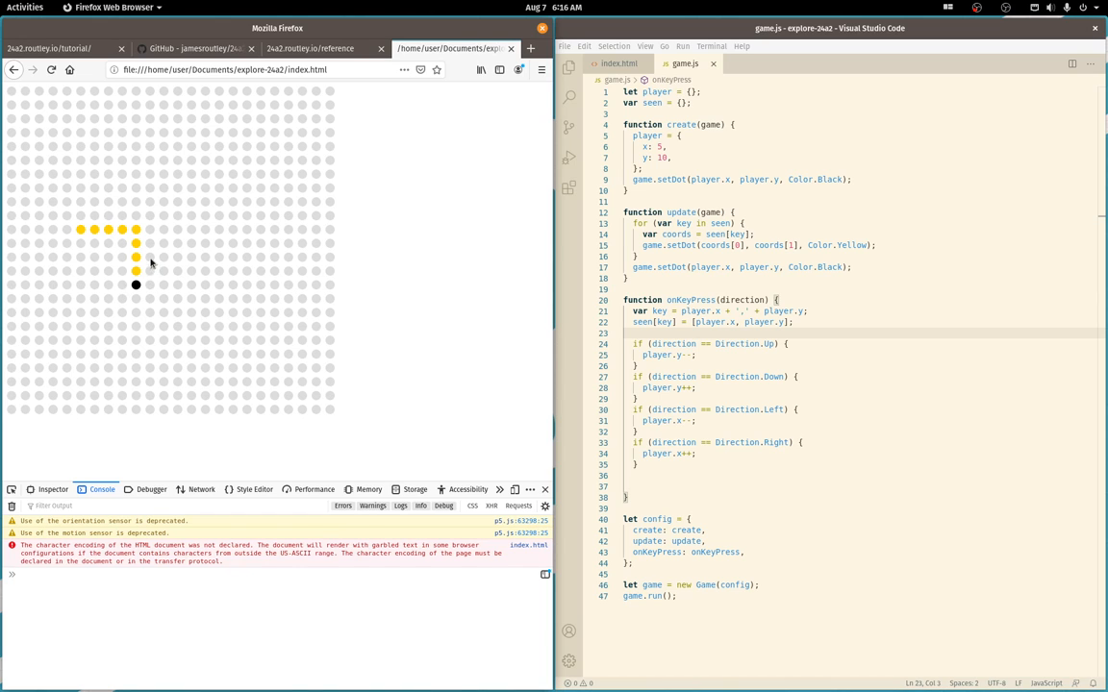
{"action": "mouse_move", "coordinate": [150, 258]}
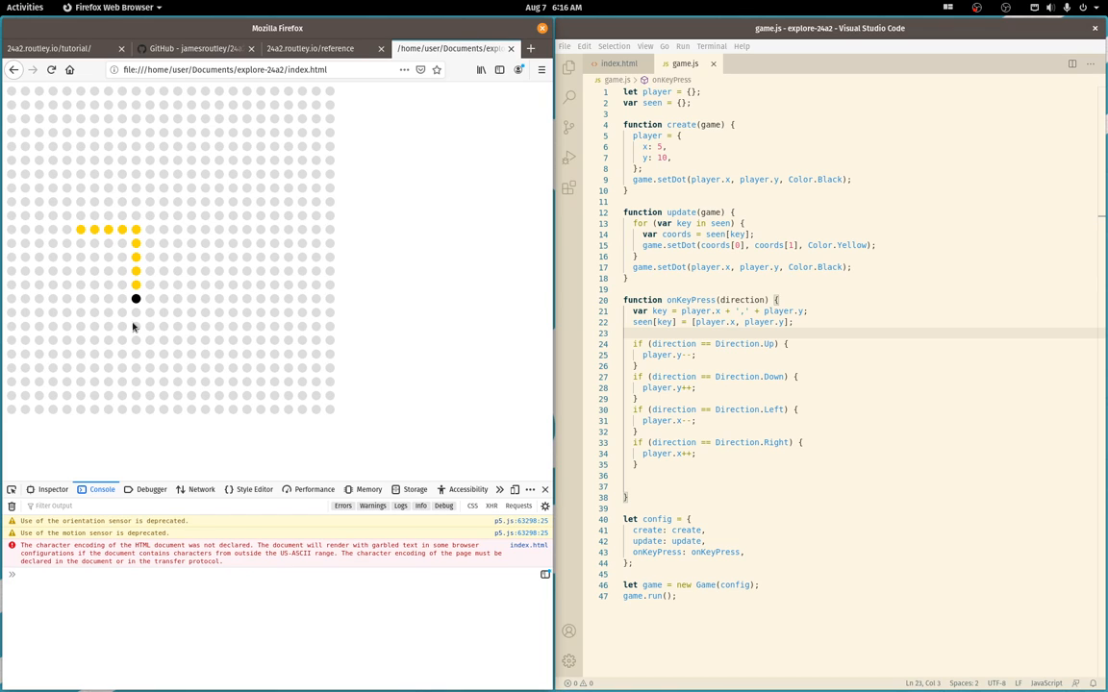
{"action": "mouse_move", "coordinate": [204, 304]}
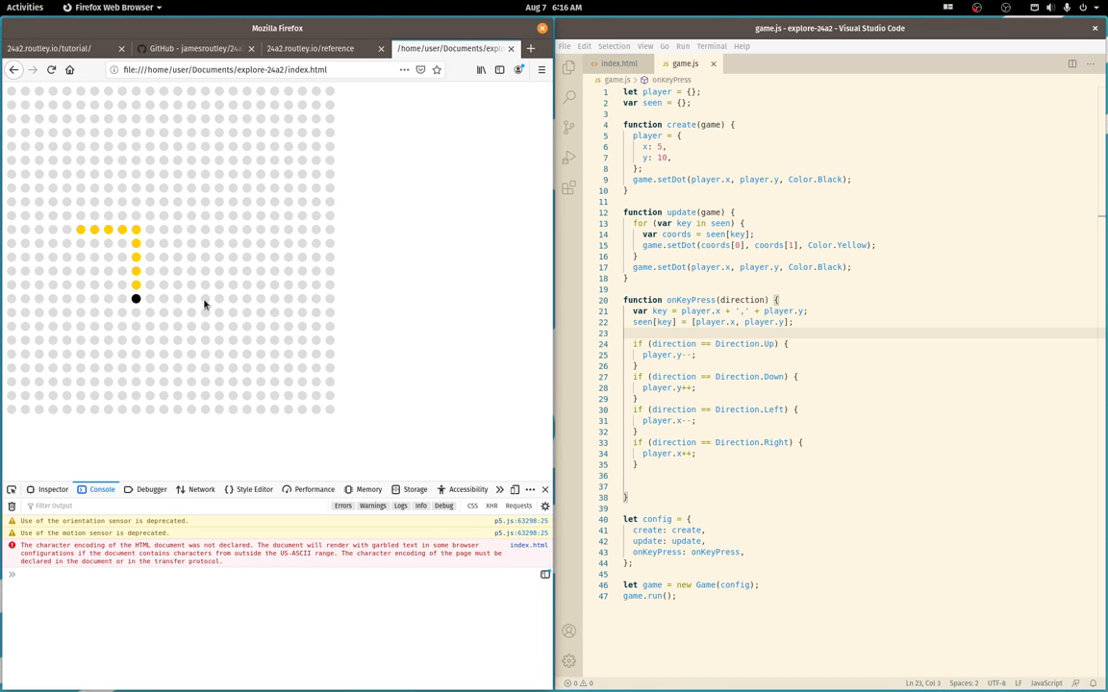
{"action": "mouse_move", "coordinate": [339, 268]}
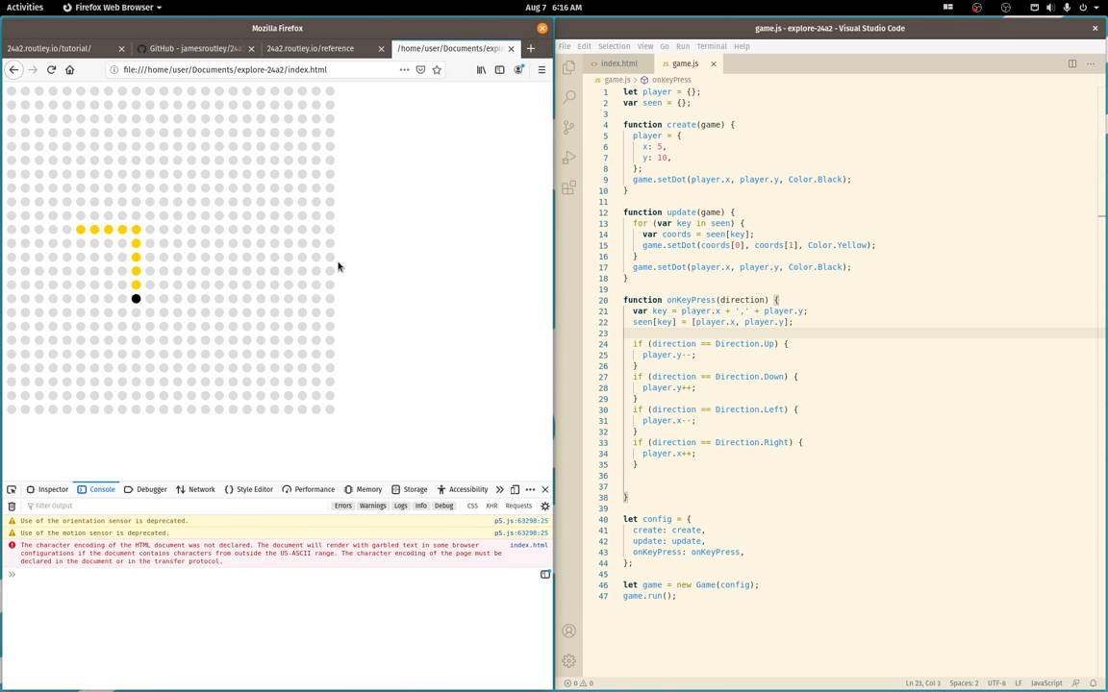
{"action": "mouse_move", "coordinate": [375, 232]}
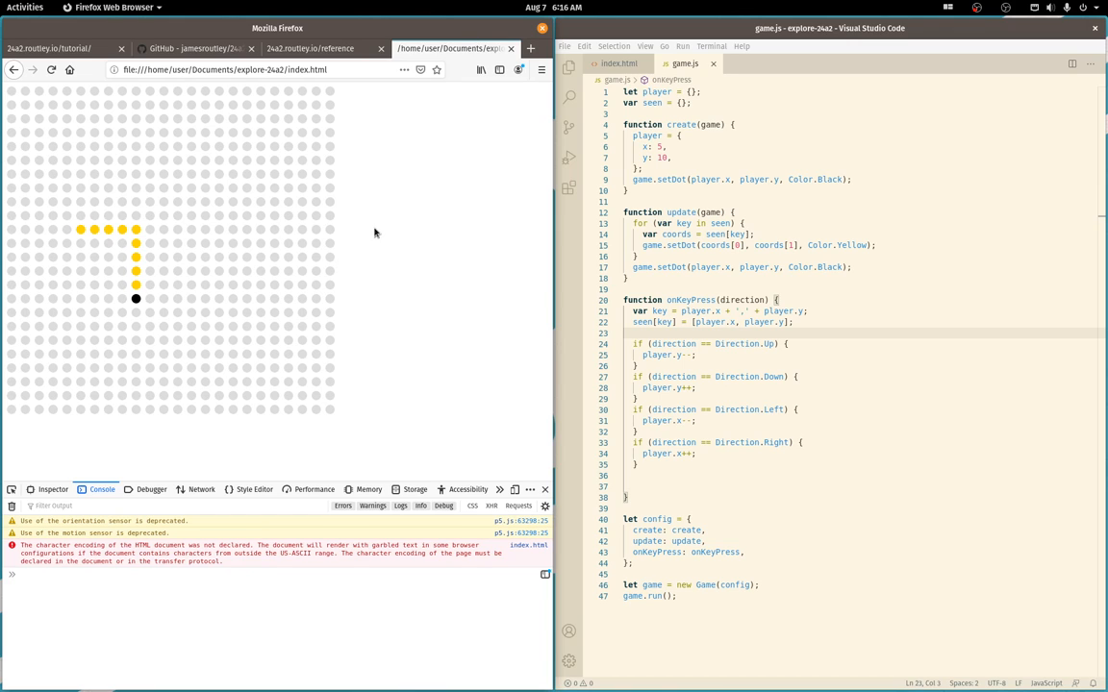
{"action": "mouse_move", "coordinate": [397, 194]}
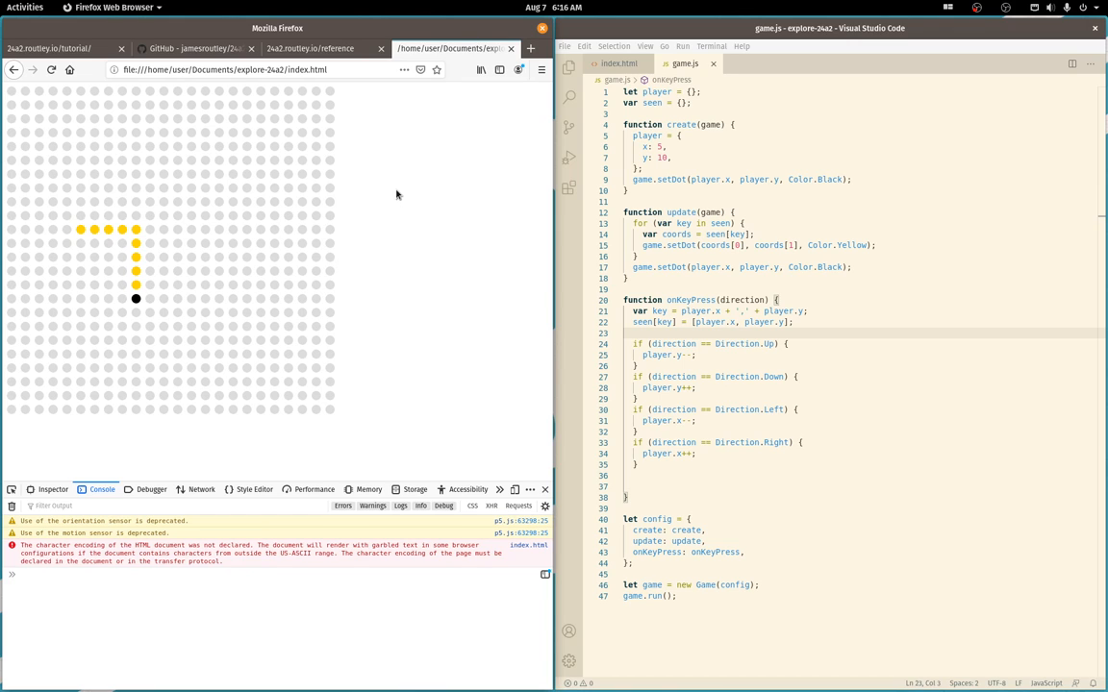
{"action": "mouse_move", "coordinate": [366, 356]}
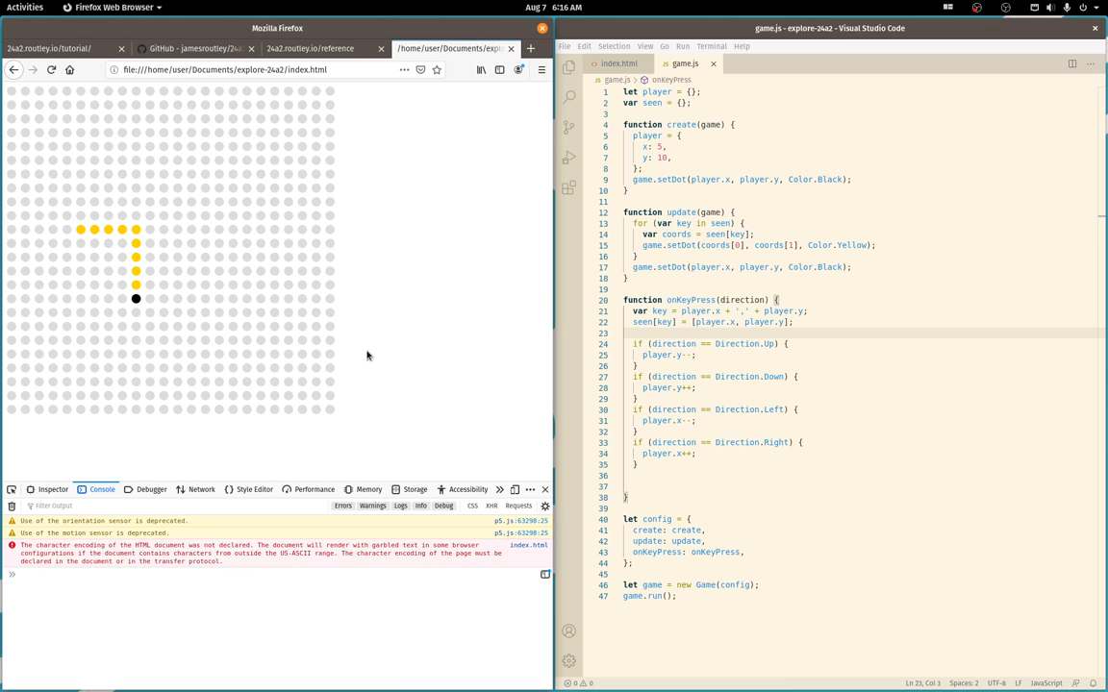